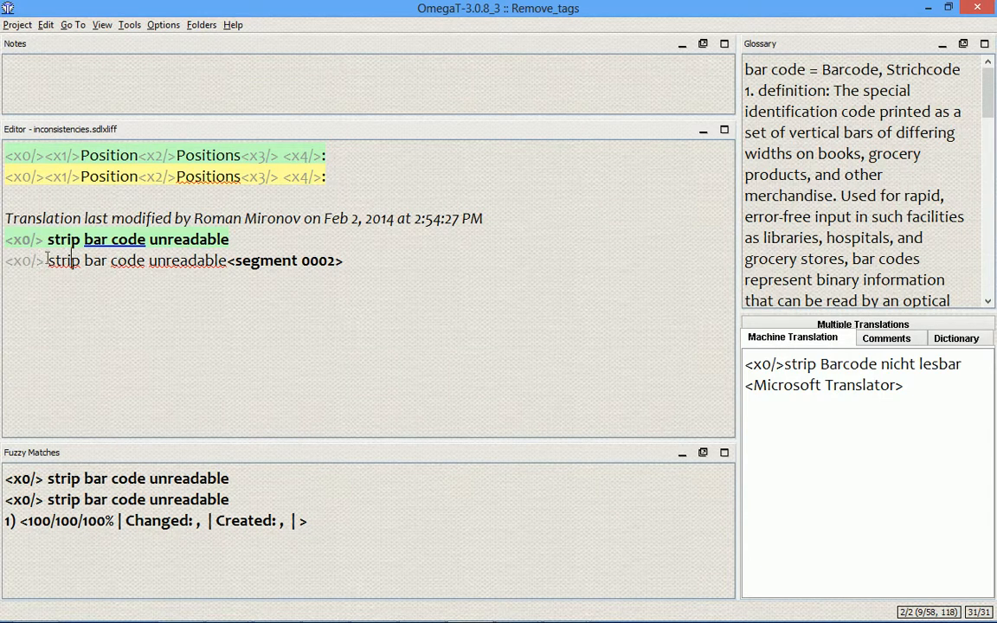
mouse_move(139, 67)
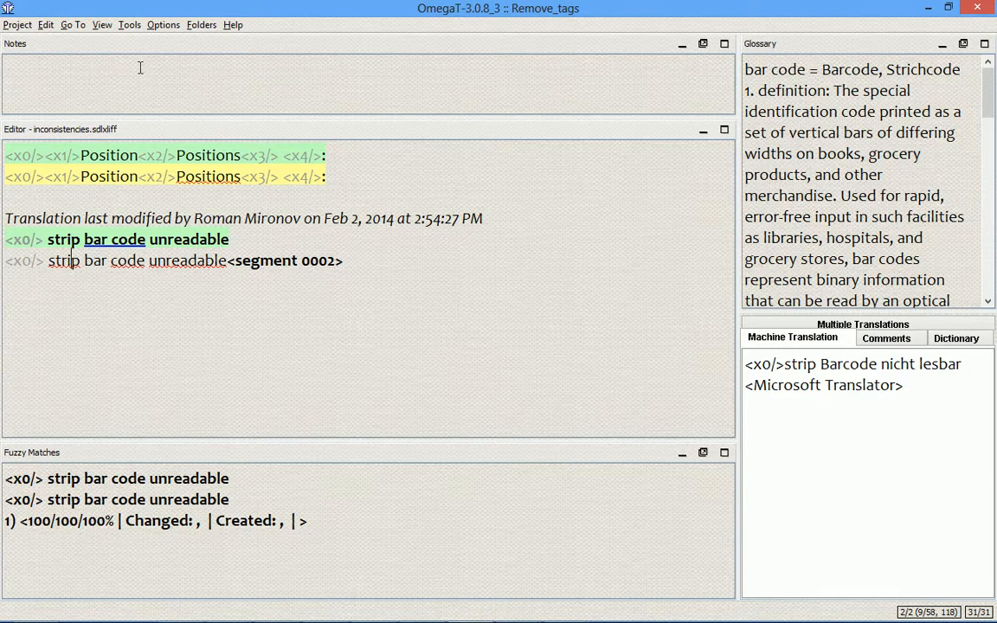
- Switch to sample tags.docx and land on segment 0048, the blog upgrade sentence
left_click(128, 25)
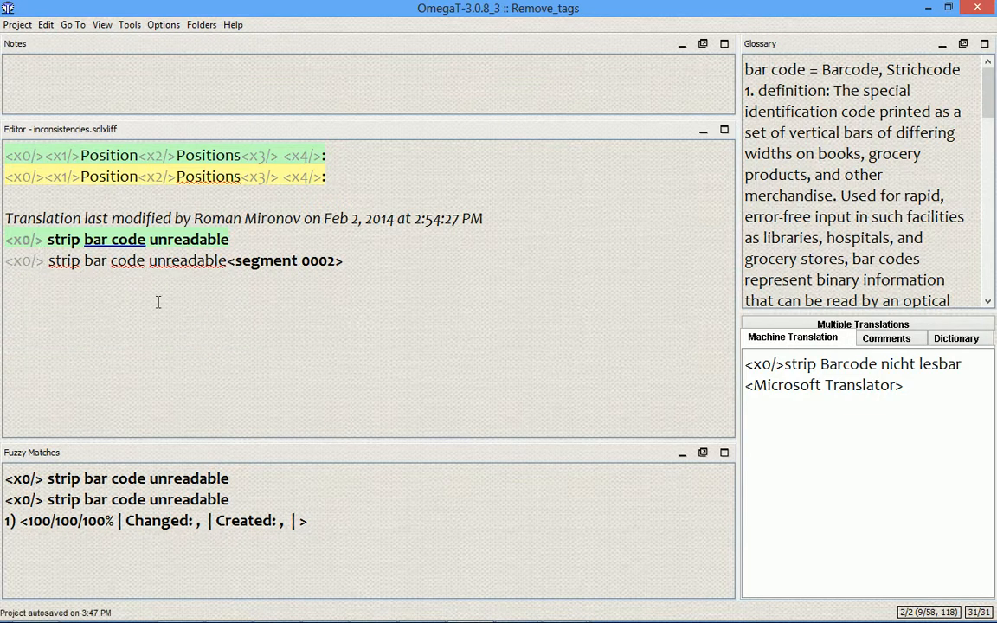
mouse_move(176, 100)
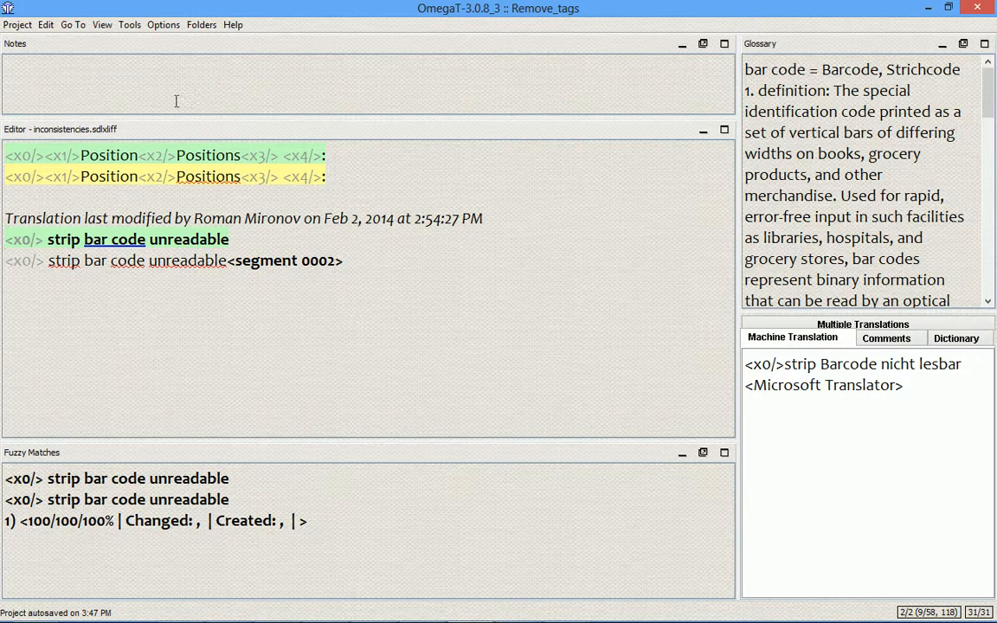
left_click(128, 24)
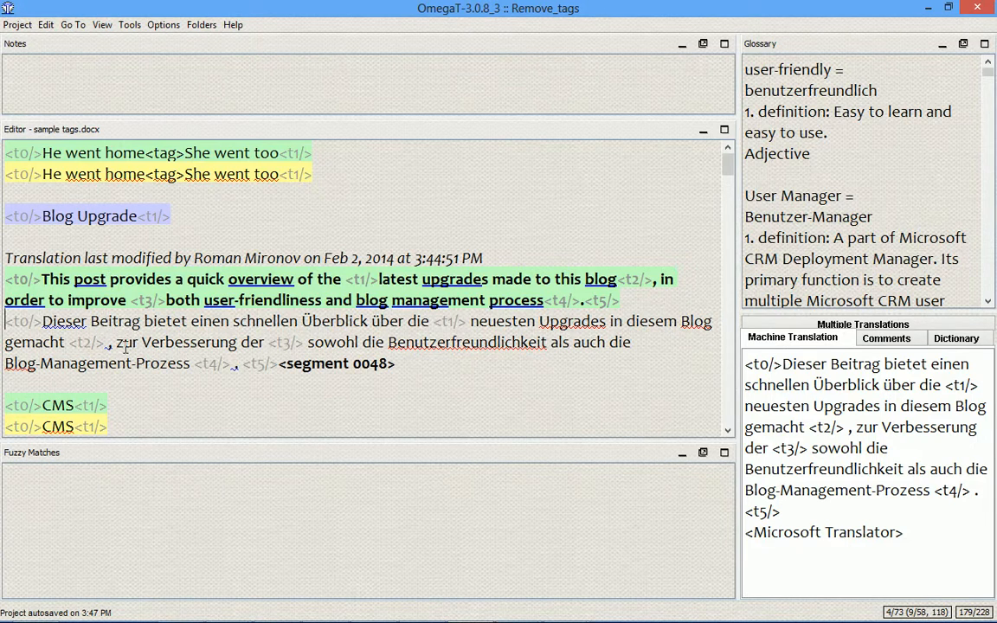
mouse_move(154, 272)
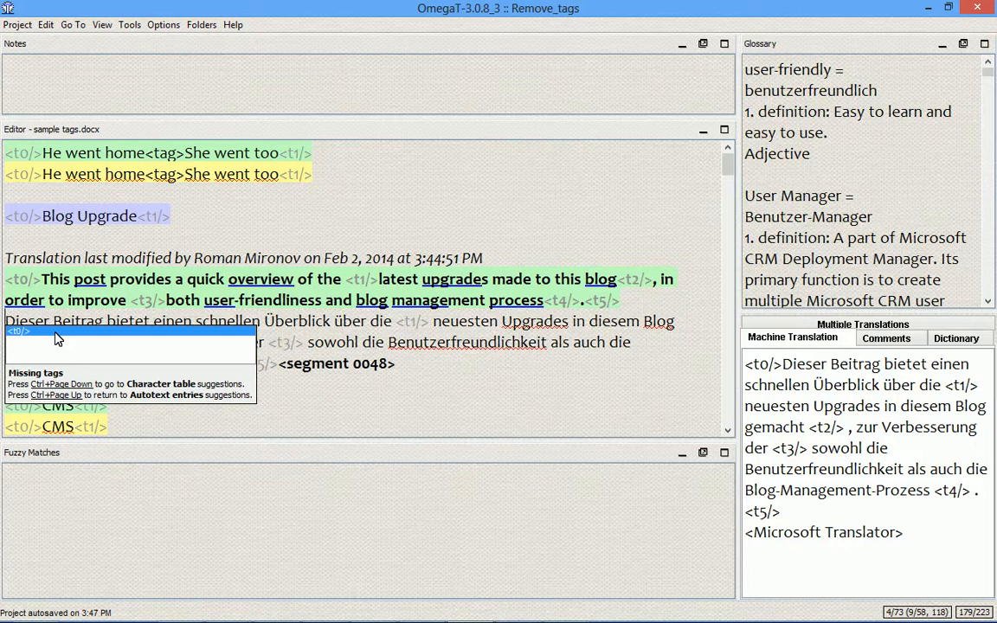
mouse_move(38, 338)
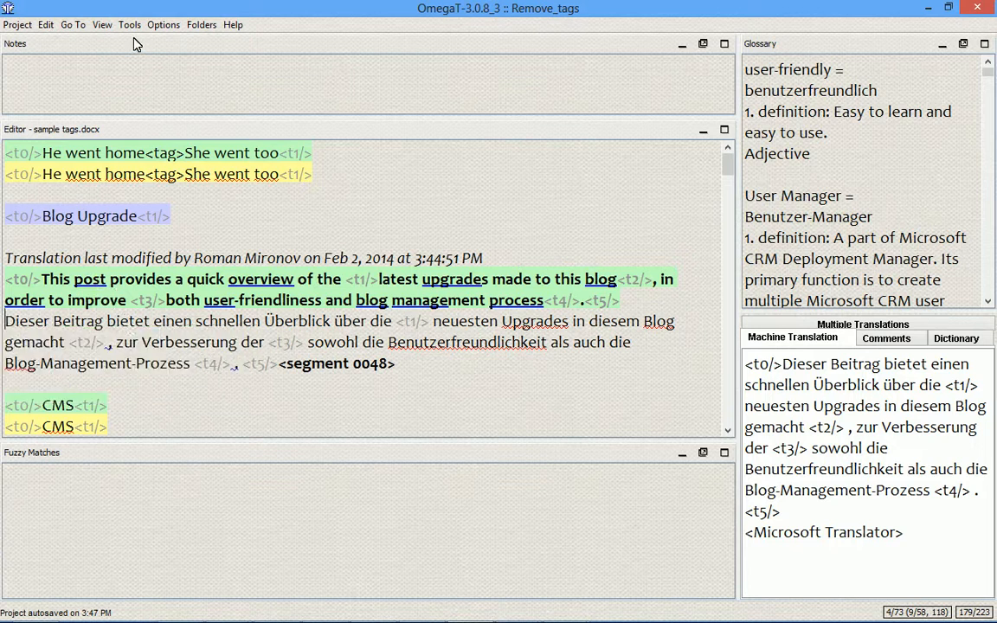
- Remove the inline tags from segment 0048's German translation, keeping only the leading one
left_click(128, 24)
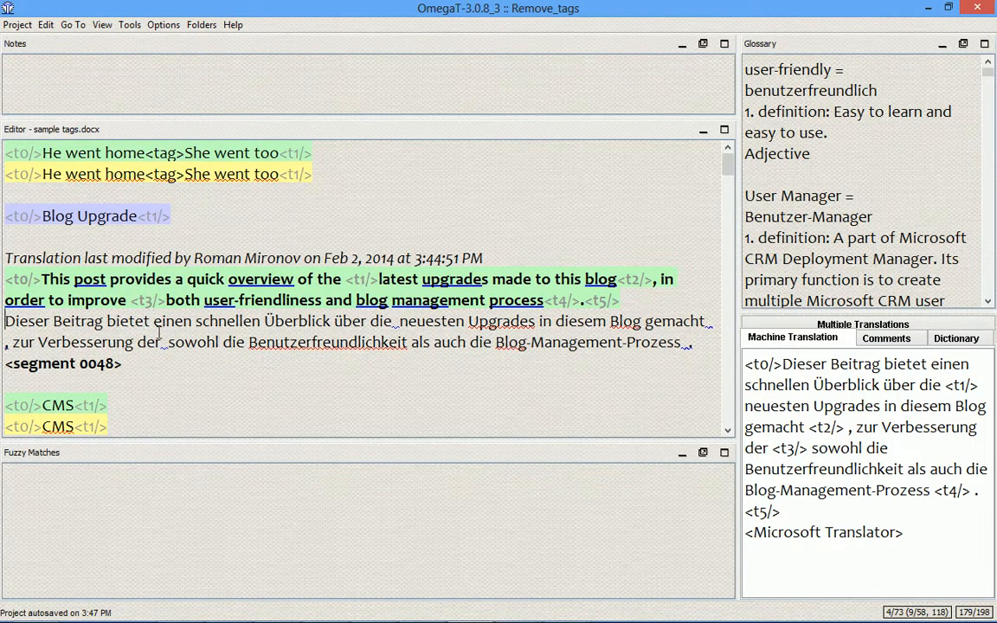
left_click(160, 343)
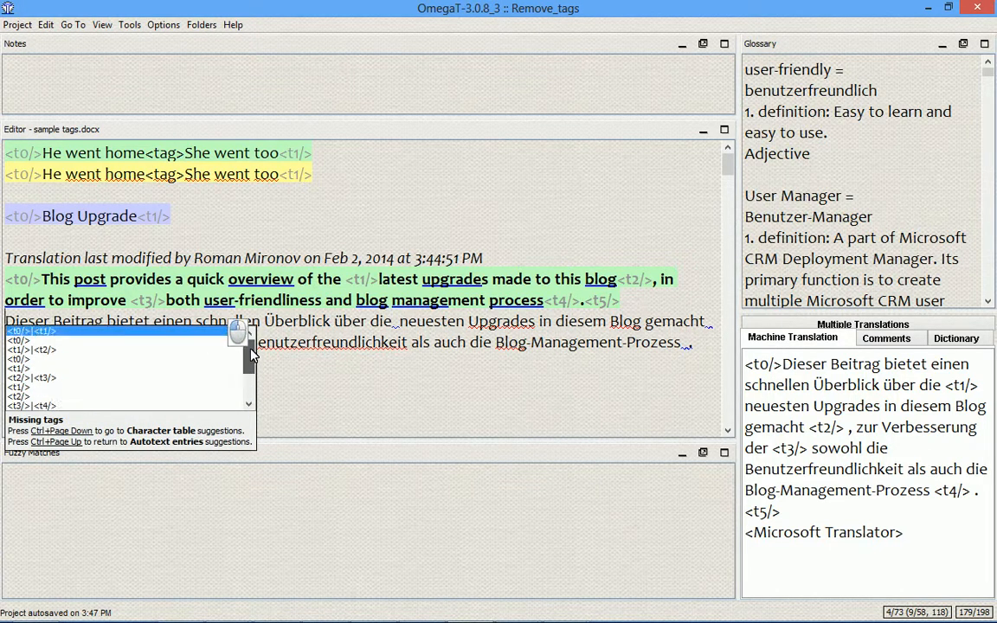
mouse_move(483, 28)
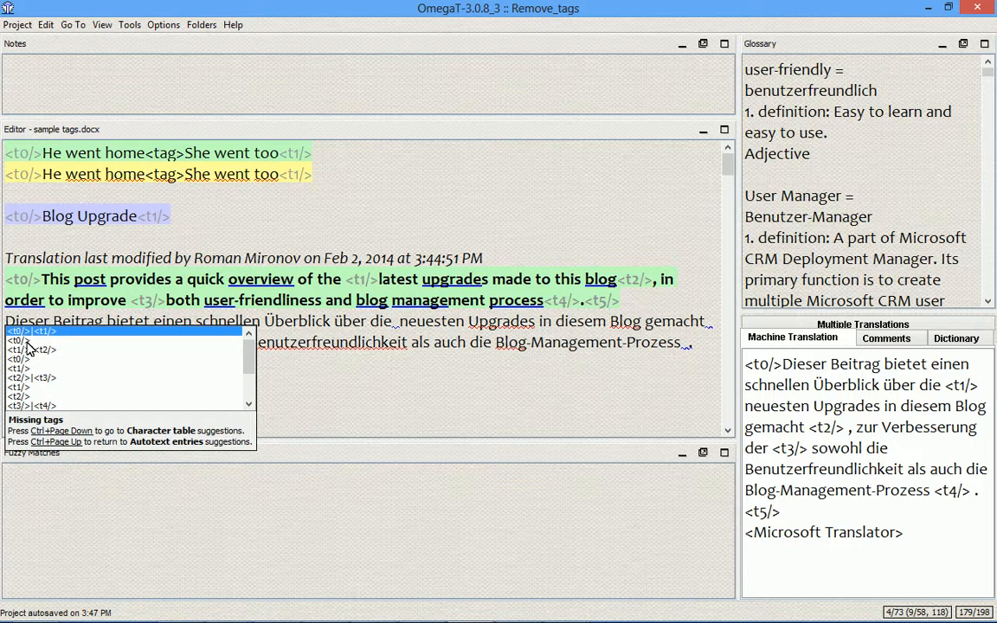
mouse_move(27, 364)
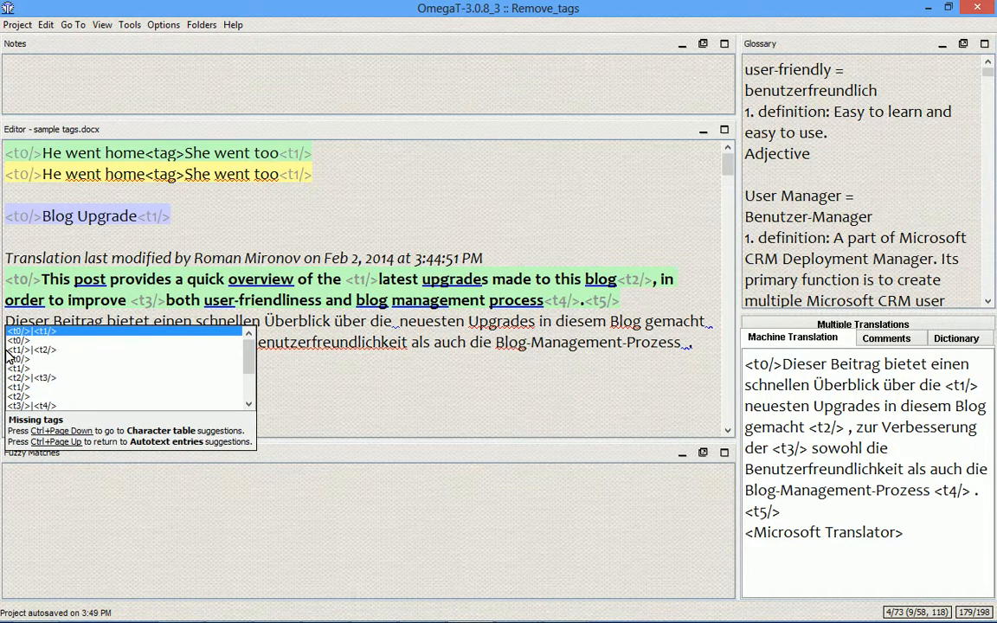
mouse_move(66, 358)
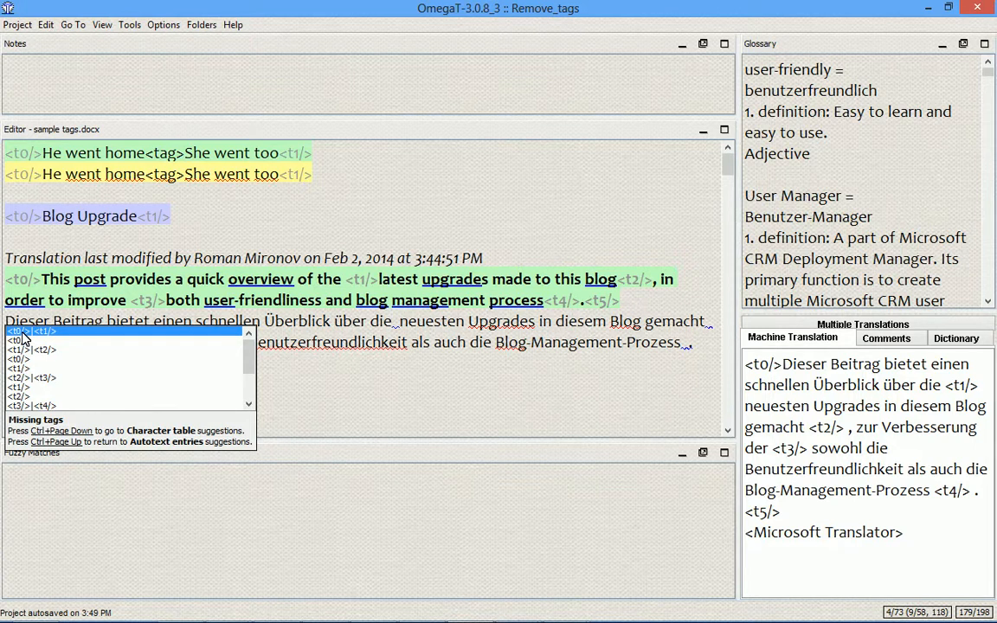
mouse_move(69, 347)
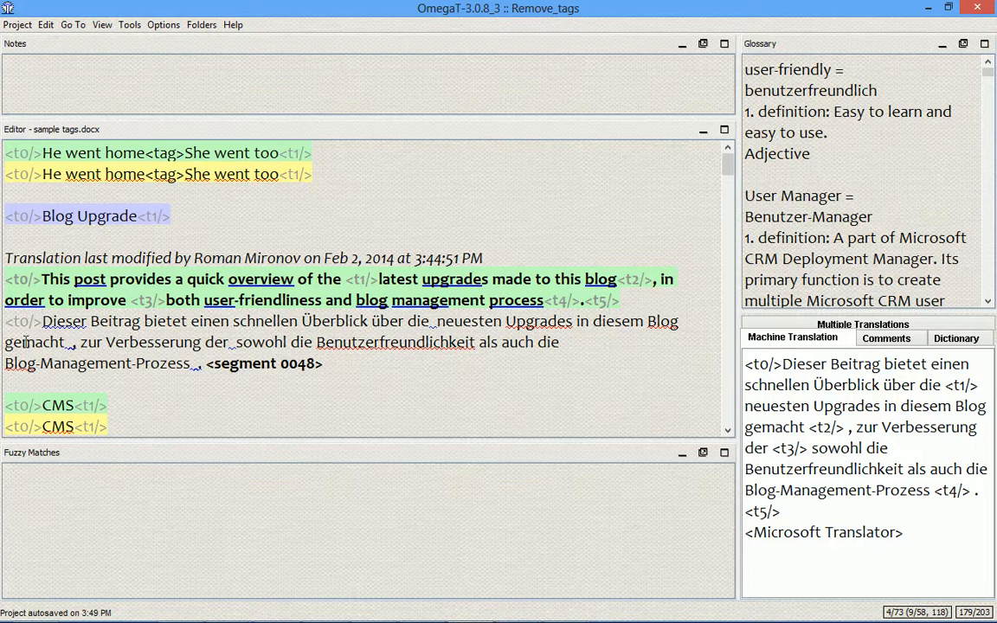
mouse_move(242, 327)
type("<t1/>neusten<t2/>")
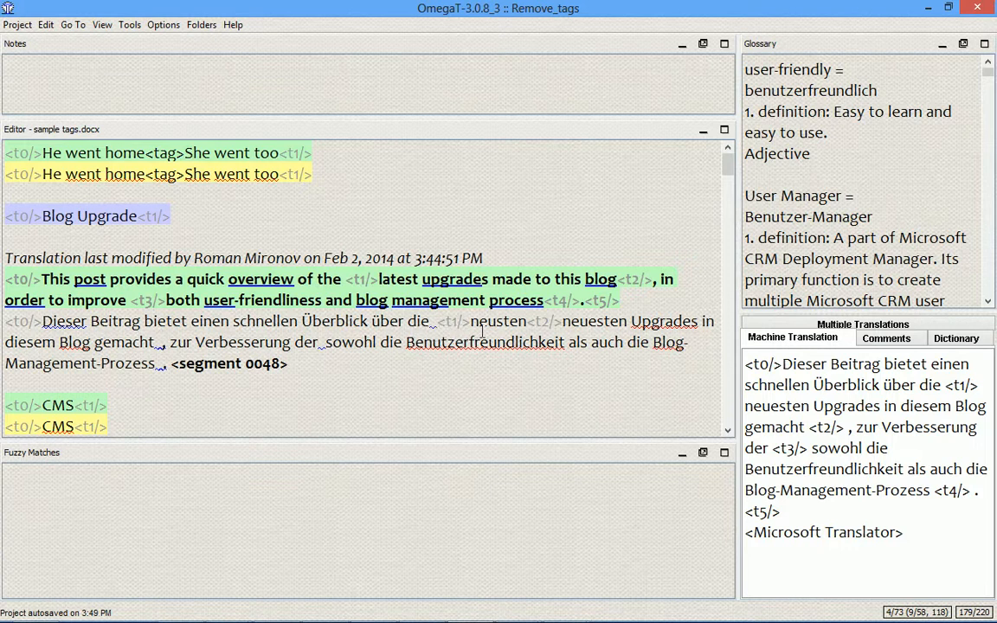
- Reinsert tags t1–t5 into segment 0048's translation, undoing one misplaced insertion
key("ctrl+Delete")
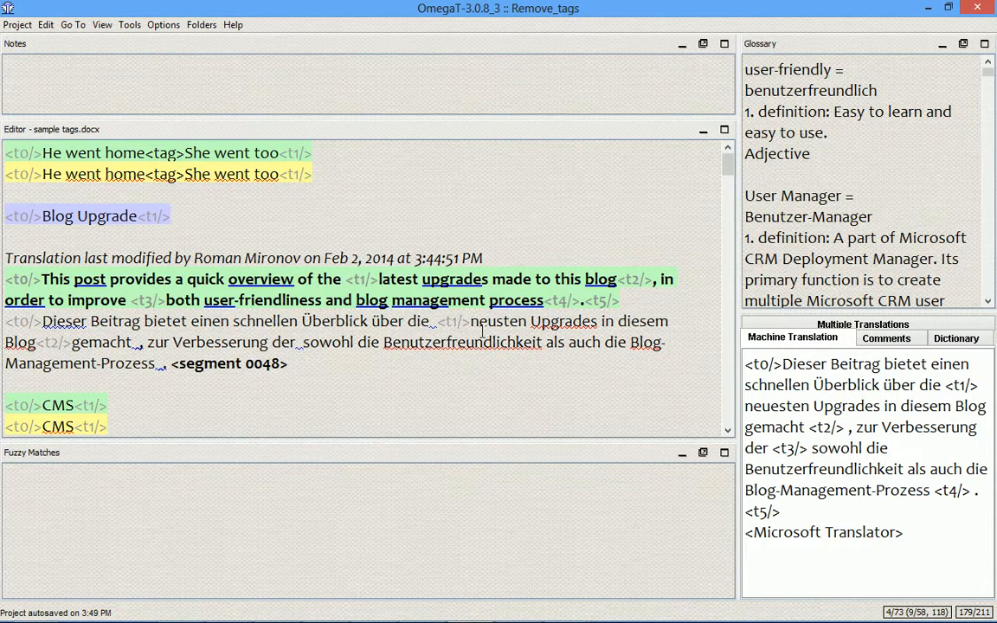
mouse_move(152, 303)
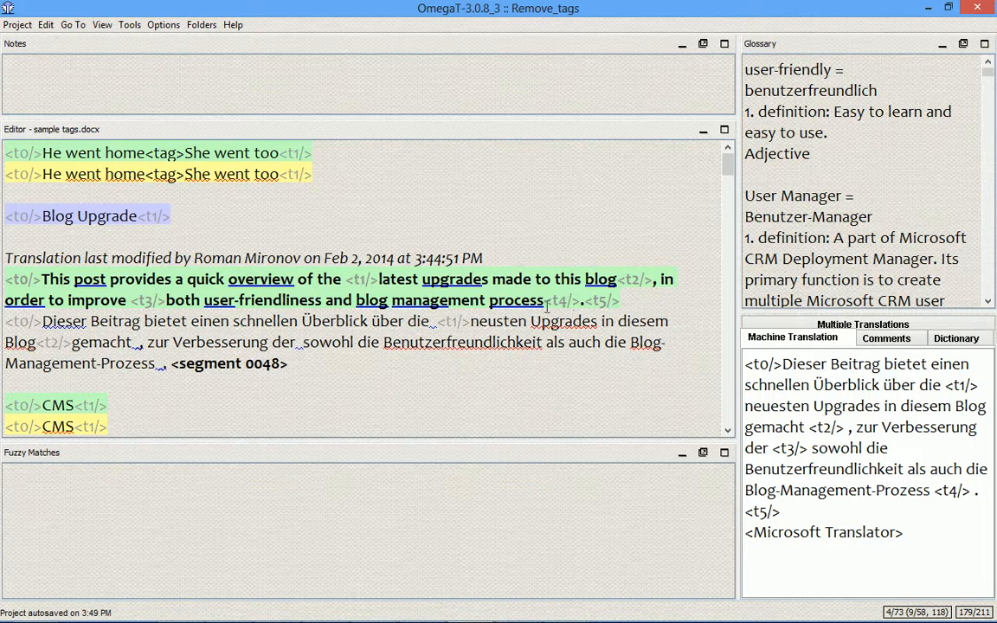
mouse_move(325, 350)
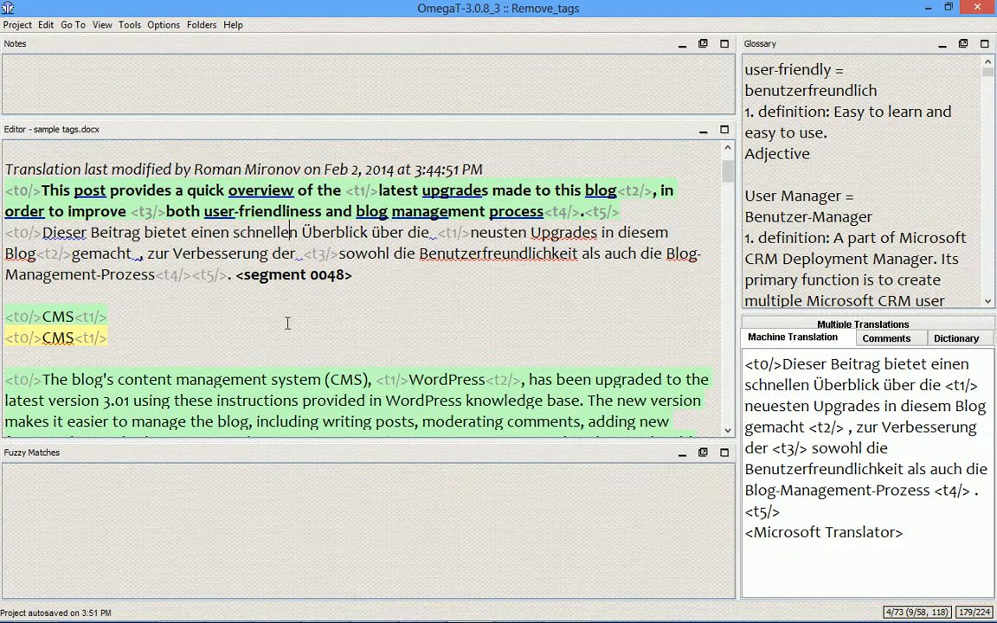
- Move down the Editor to segment 0050, starting 'Der Blog-Content-Management-System (CMS)'
scroll("down", 3)
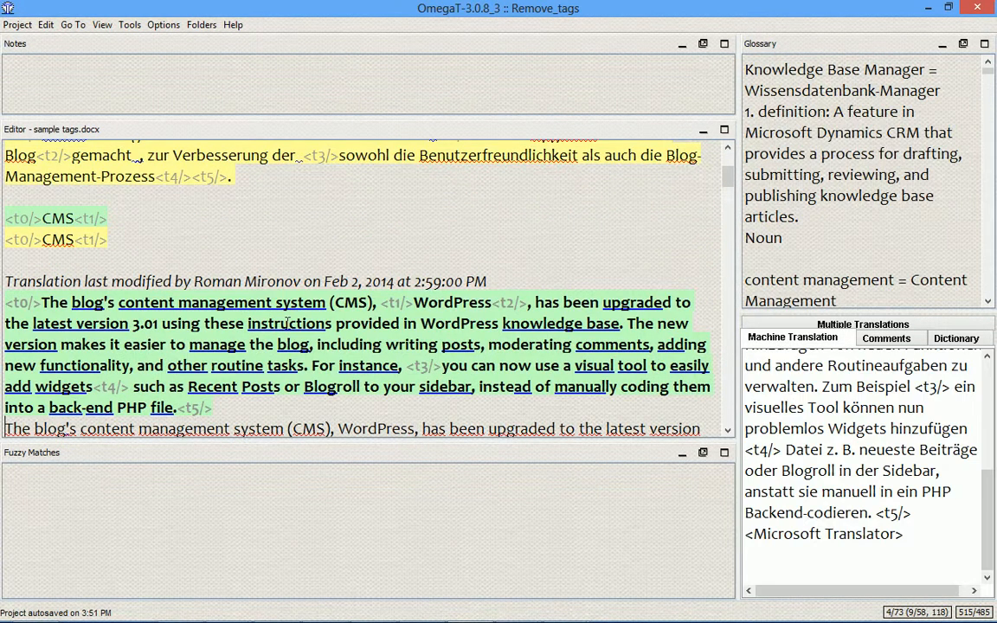
scroll("down", 3)
type("<t0/>Der Blog-Content-Management-System (CMS),")
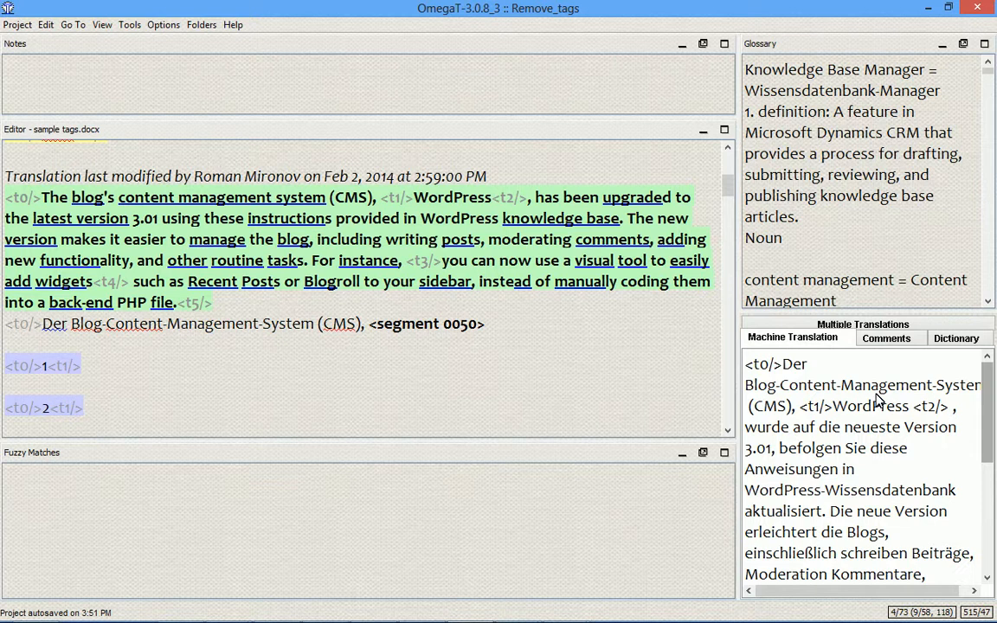
- Add 'WordPress' wrapped in tags t1 and t2 to segment 0050's German translation
double_click(842, 405)
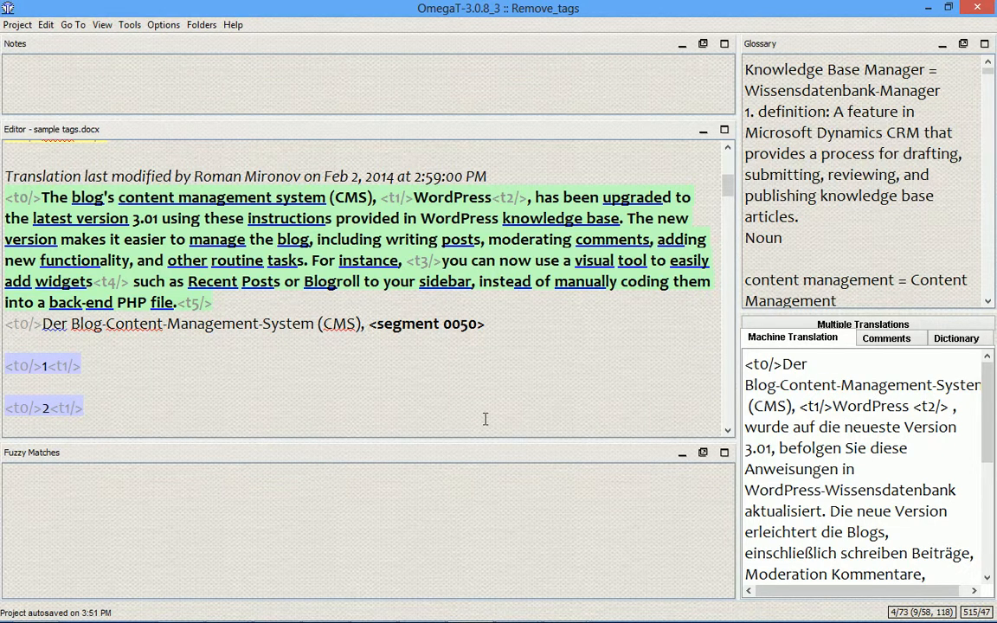
mouse_move(492, 197)
type(" <t1/><t2/>")
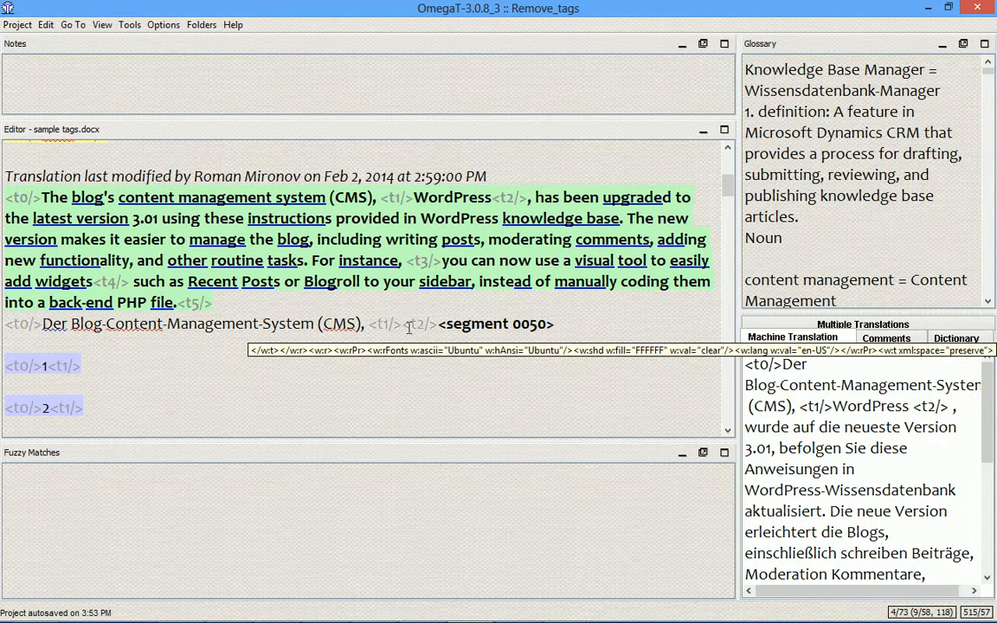
type("Word")
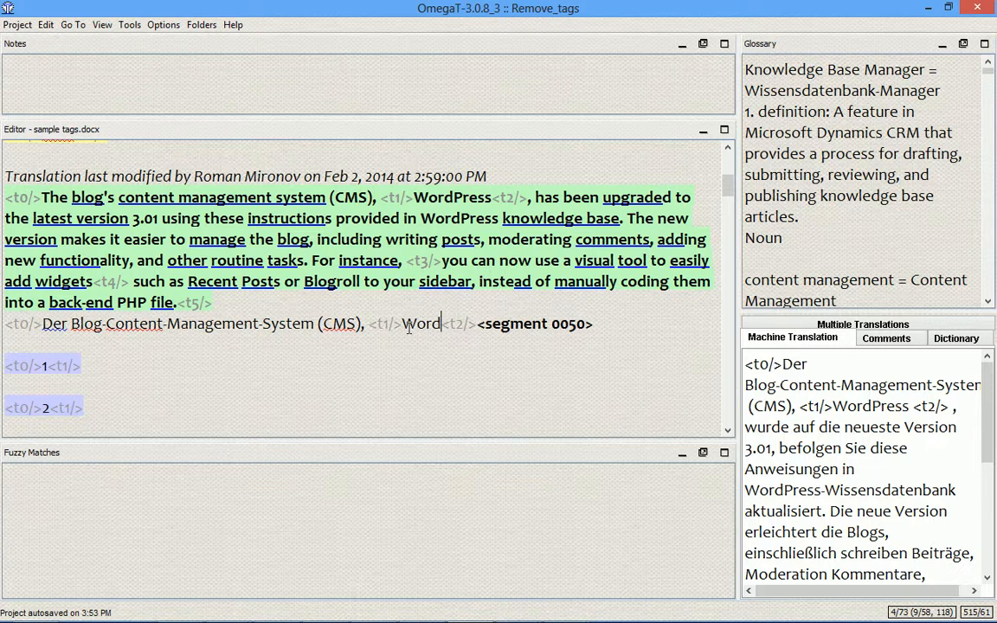
type("Press")
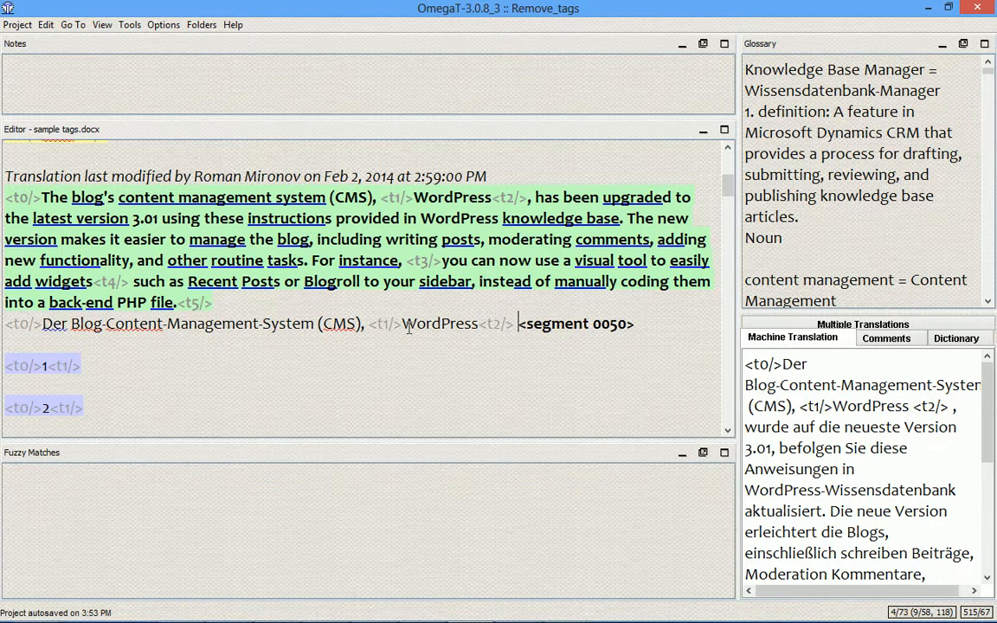
mouse_move(753, 436)
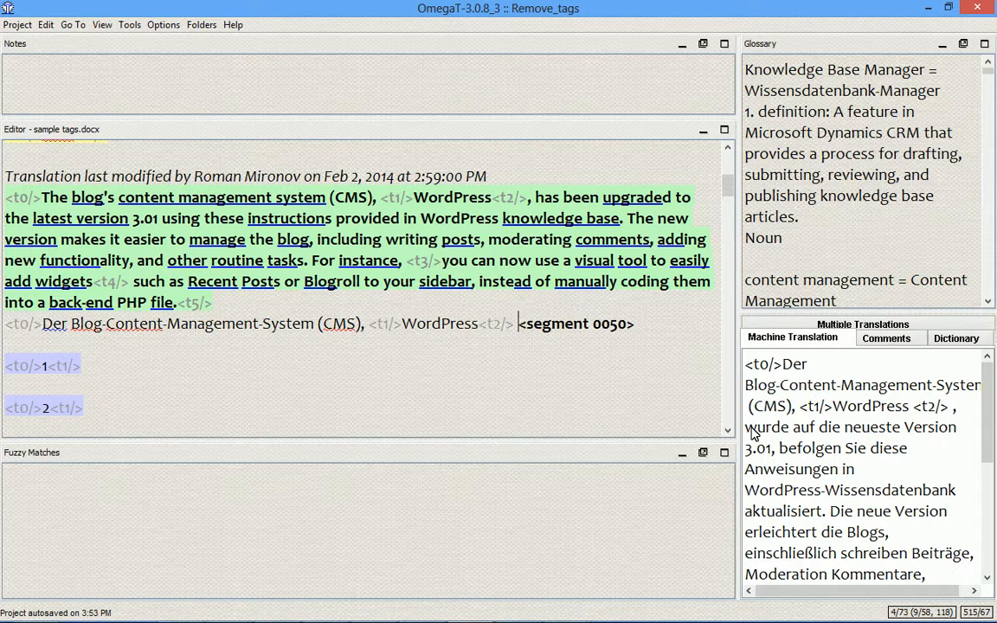
- Copy the German machine translation suggested for segment 0050
left_click_drag(744, 426, 800, 490)
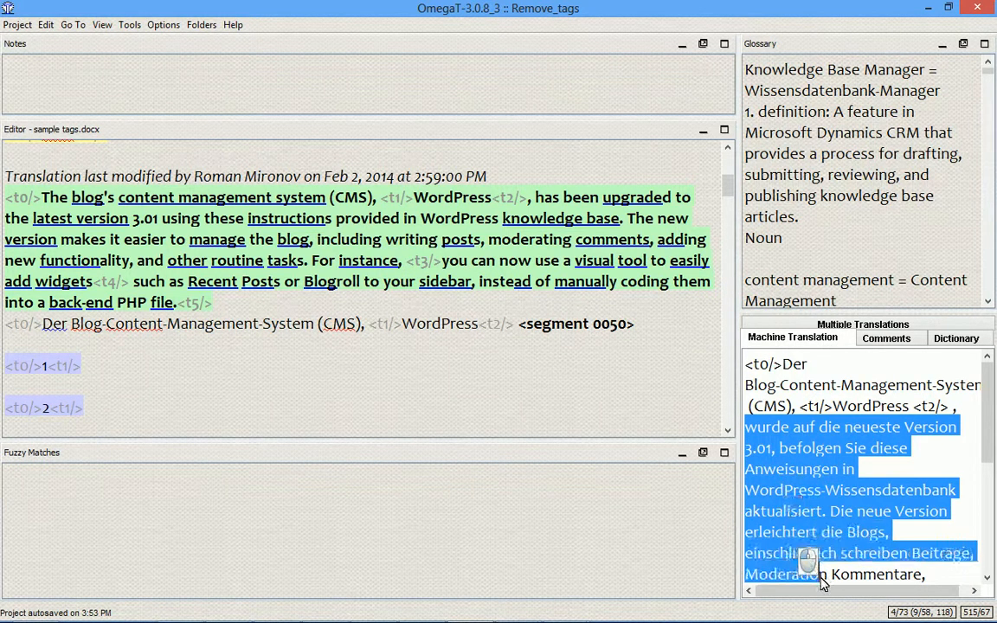
scroll("down", 3)
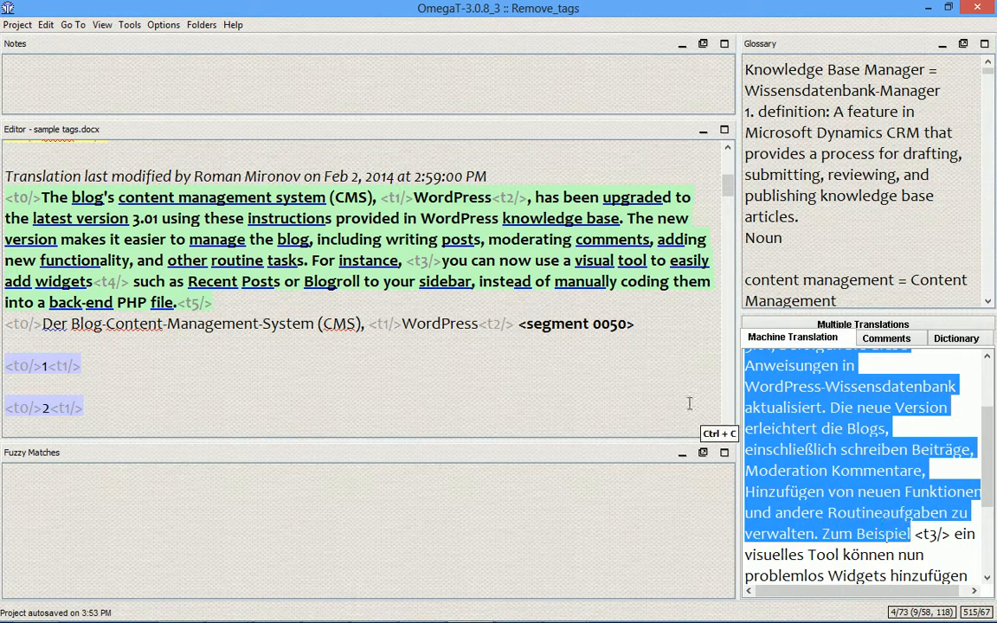
key("ctrl+v")
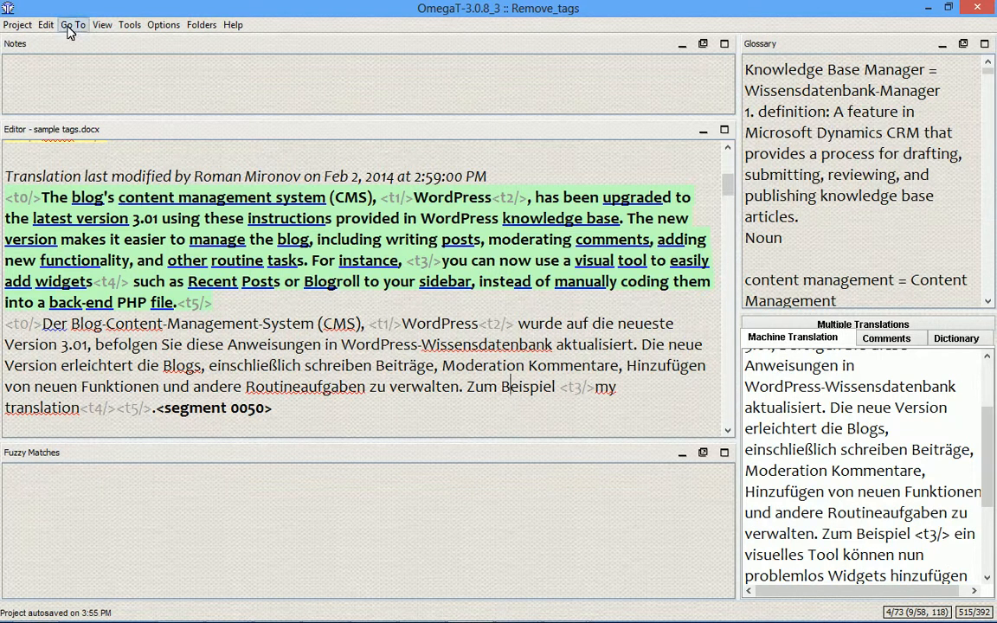
- Insert the machine translation into segment 0050 and add its remaining missing tags via Edit
left_click(45, 24)
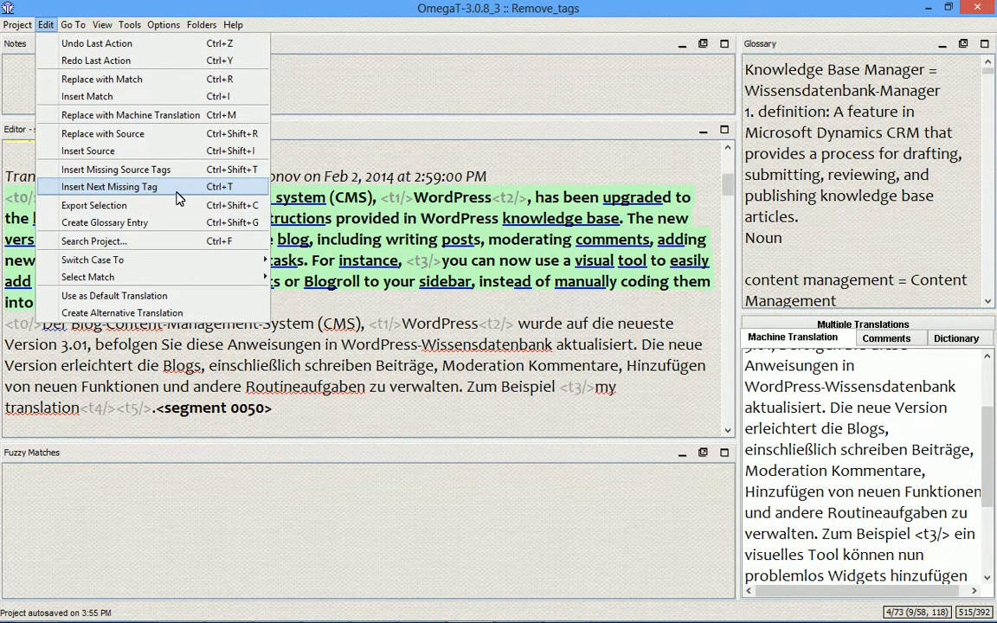
mouse_move(191, 192)
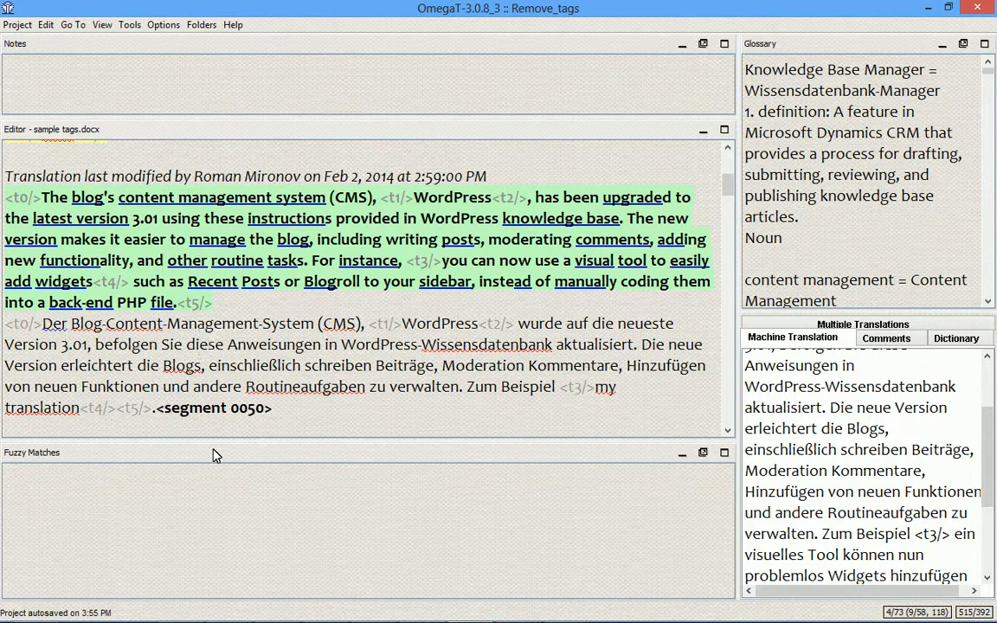
mouse_move(216, 457)
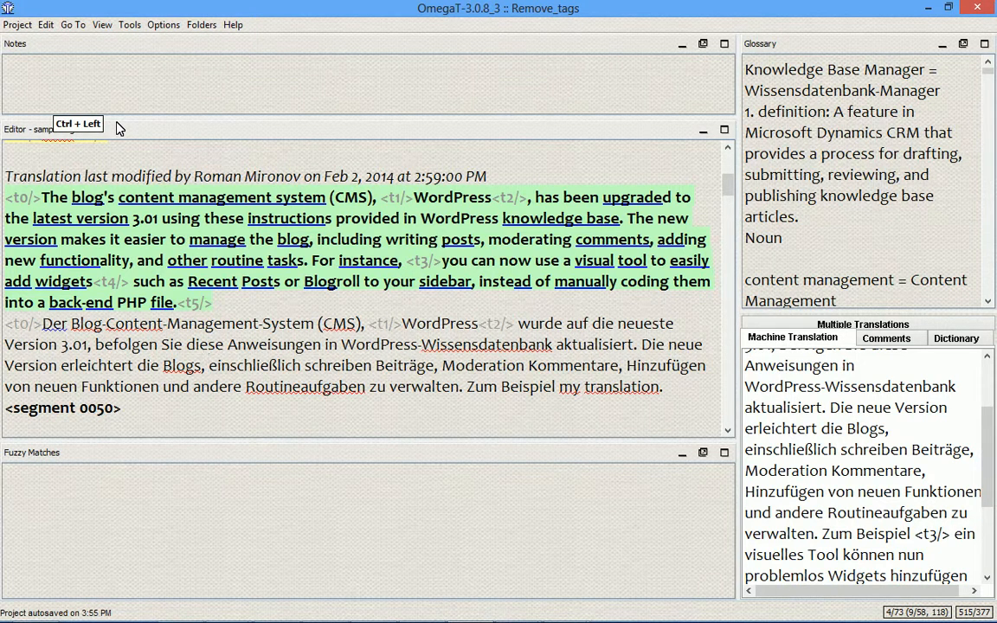
- Strip the trailing tags from segment 0050 and restore them around 'my translation'
key("ctrl+Right")
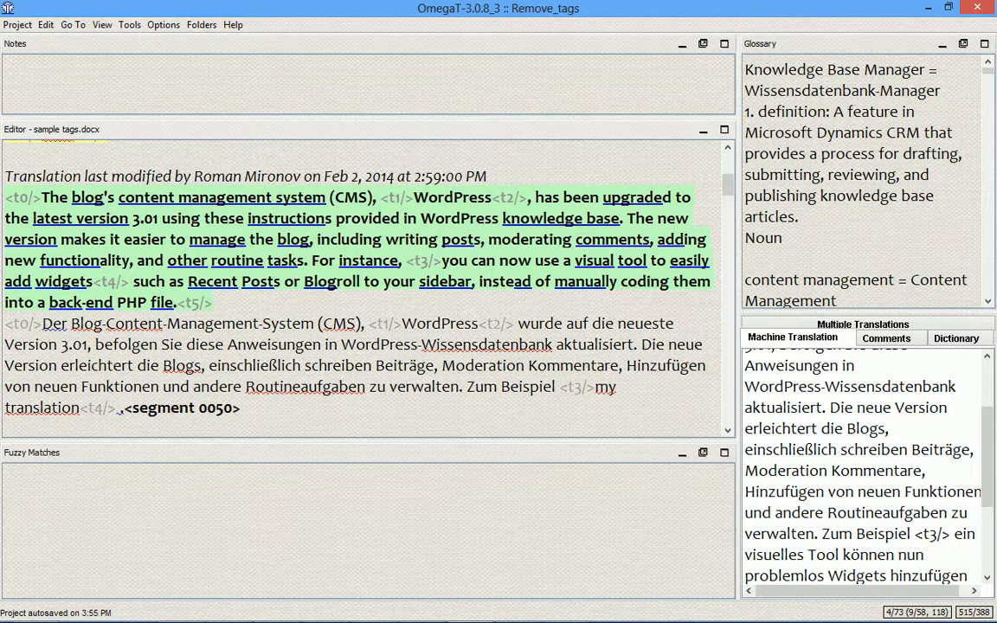
key("alt+tab")
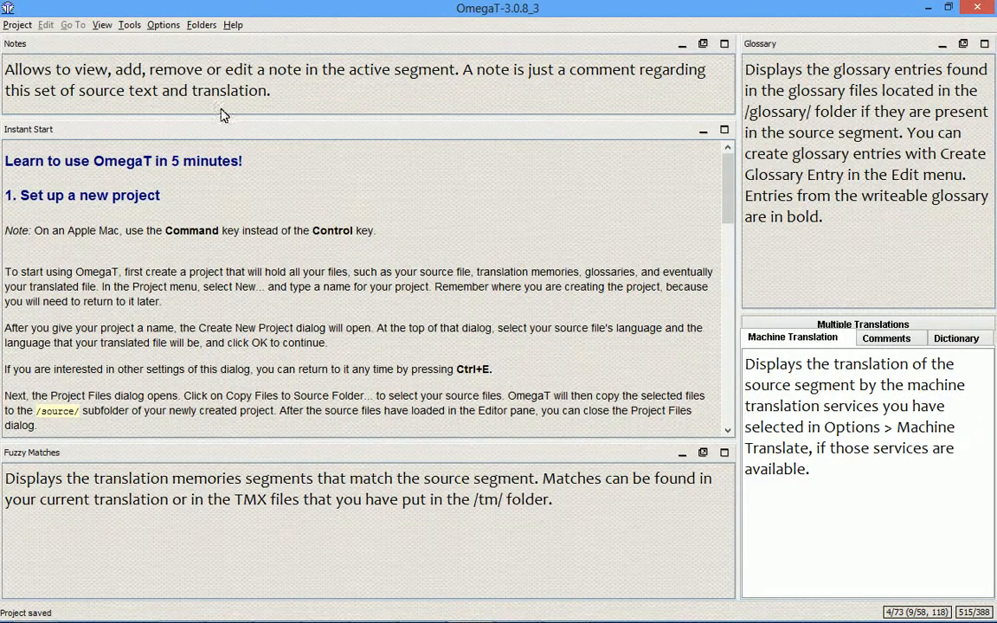
- Close the Remove_tags project and choose Project > New to start a new one
left_click(18, 24)
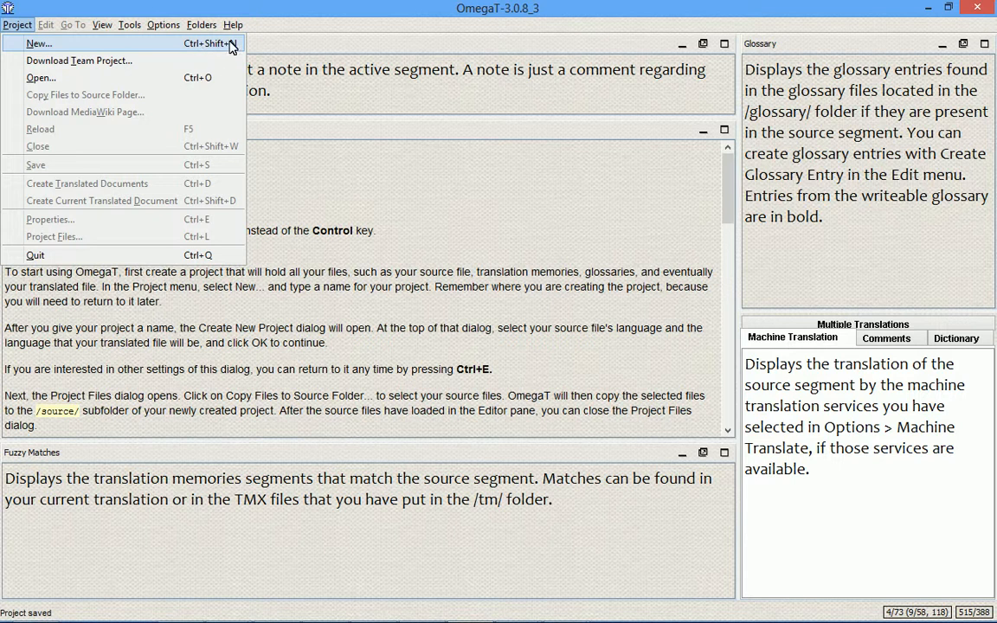
left_click(38, 43)
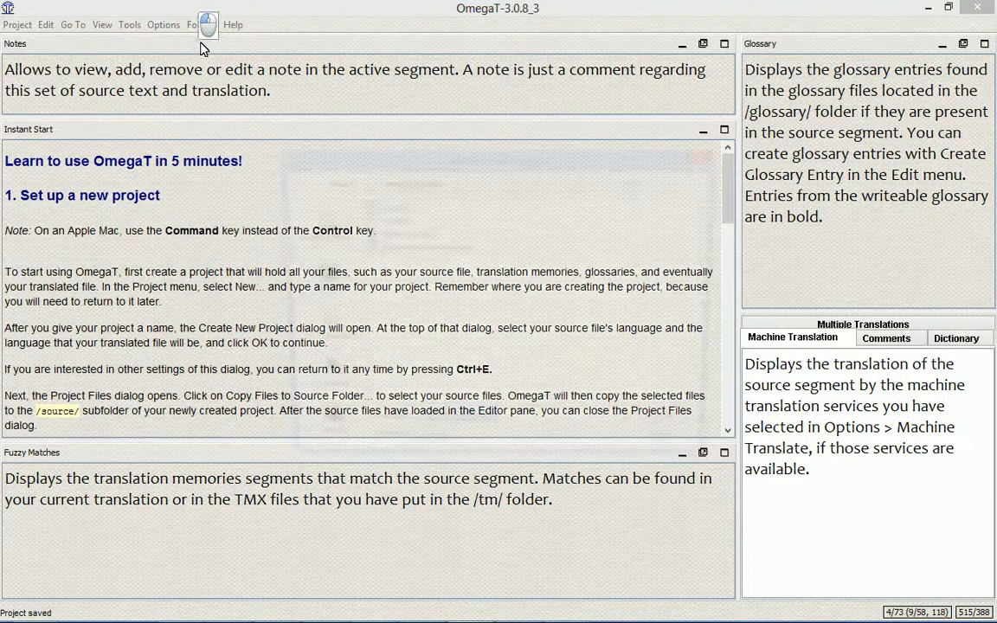
- Name the new project folder 'My project' inside the OmegaT_webinar folder
left_click(17, 24)
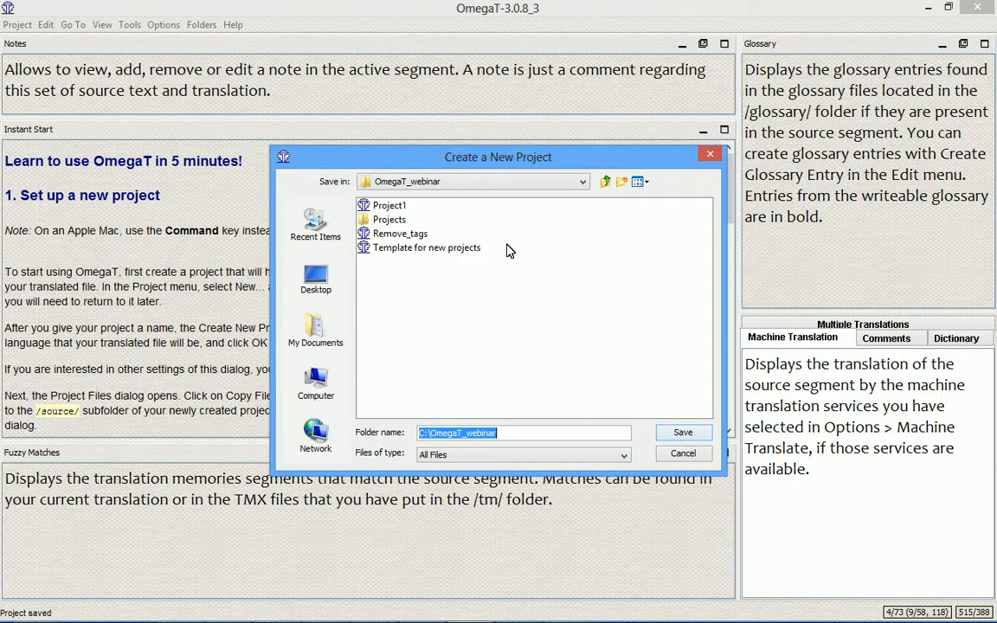
key("Escape")
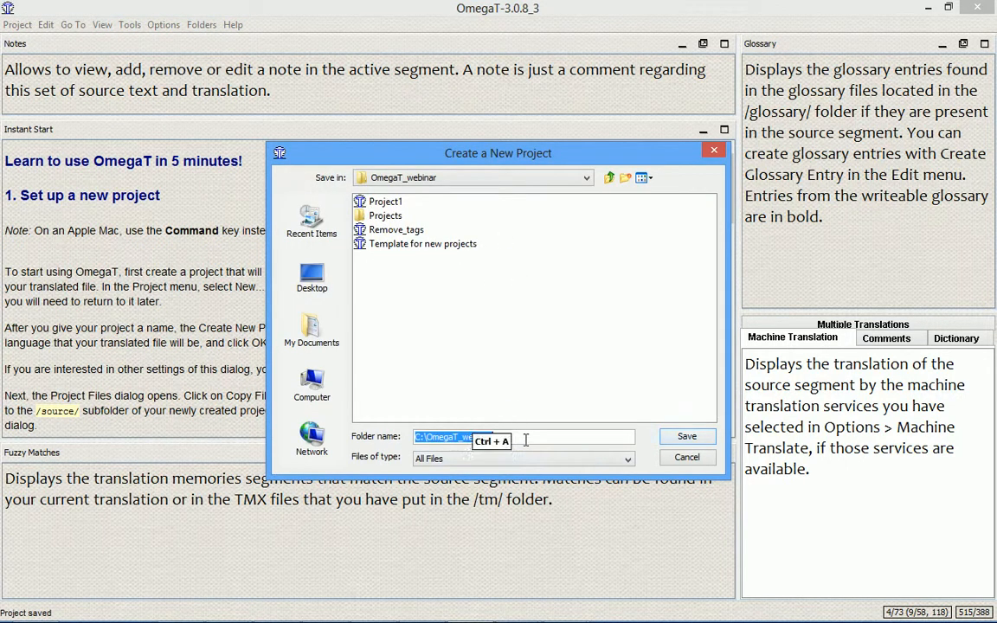
type("My")
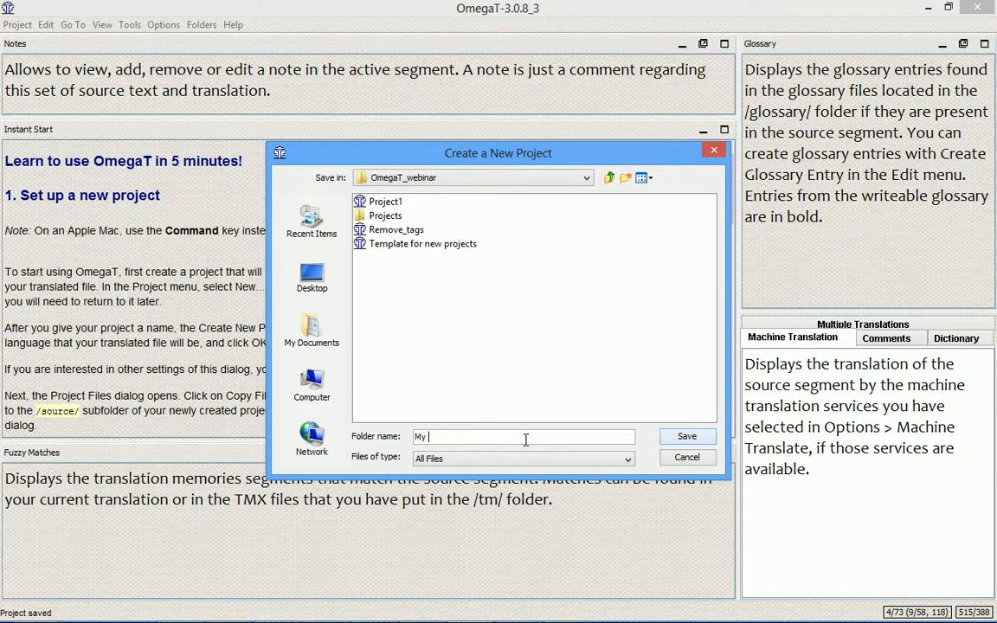
type("project")
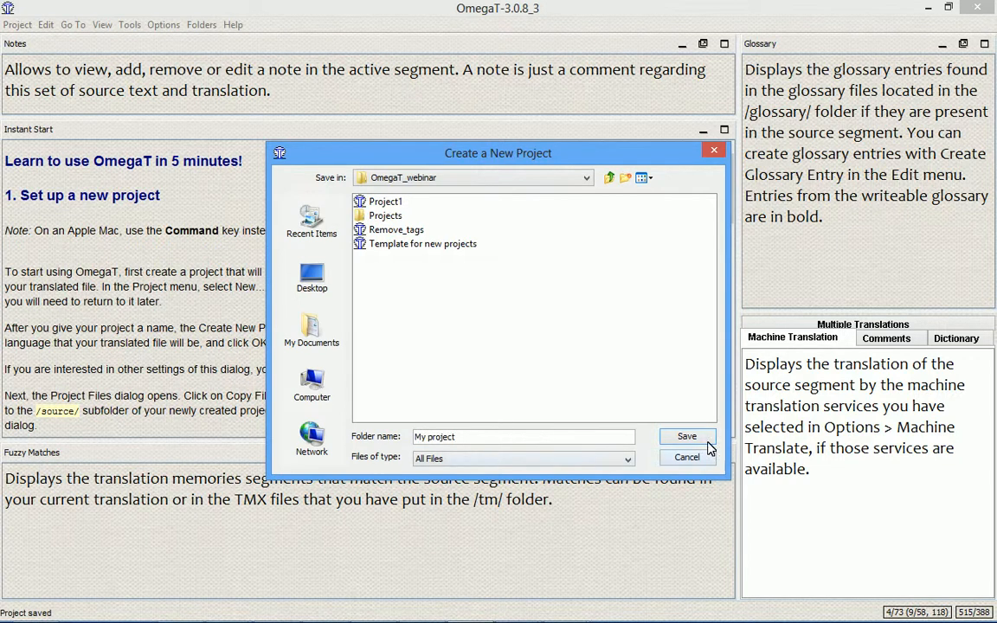
- Confirm 'My project' as the new project folder, showing its language and folder settings
left_click(686, 436)
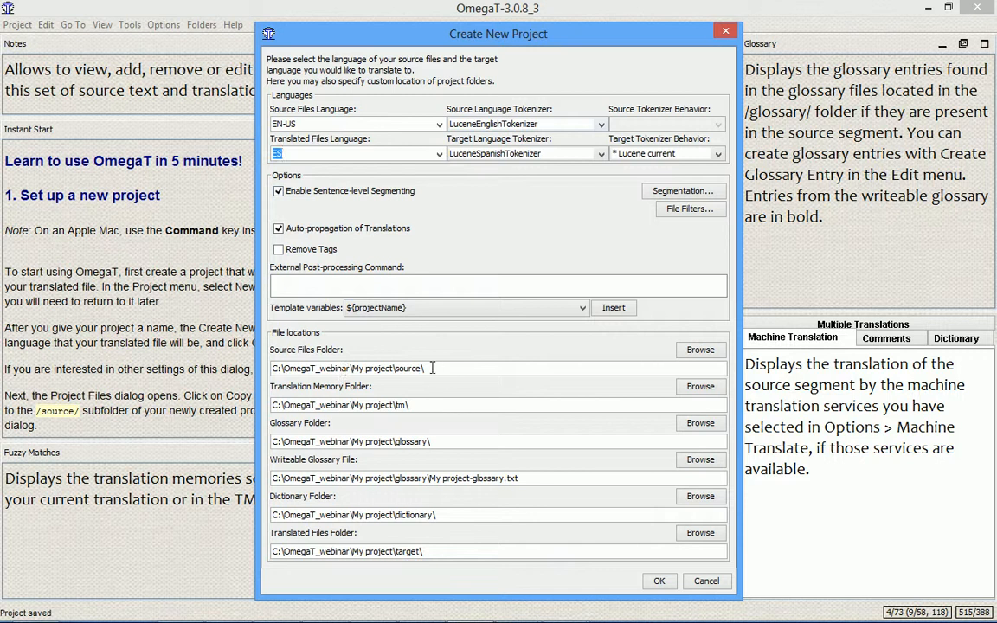
mouse_move(403, 575)
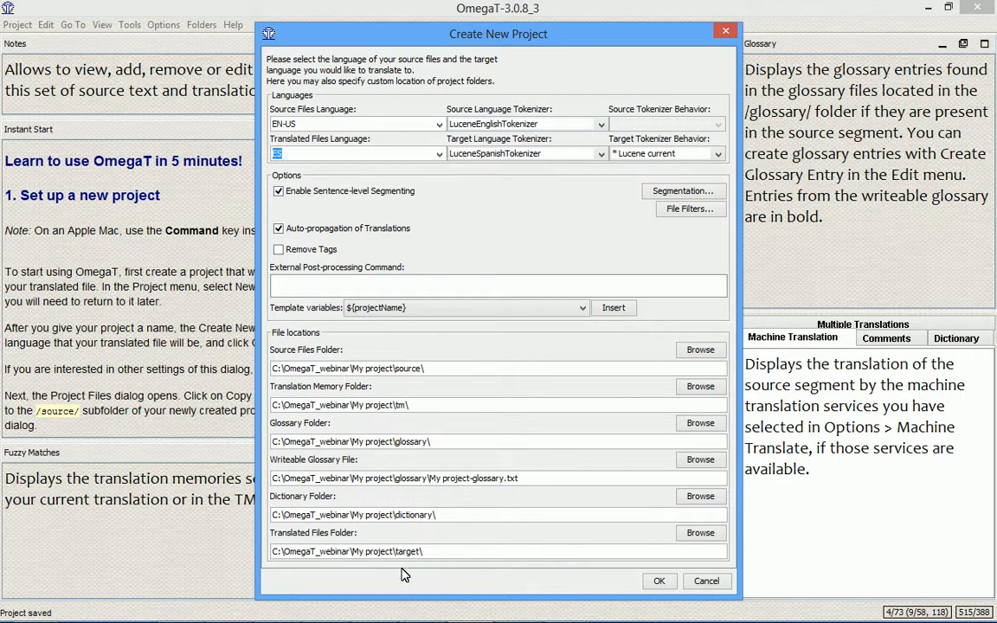
mouse_move(450, 459)
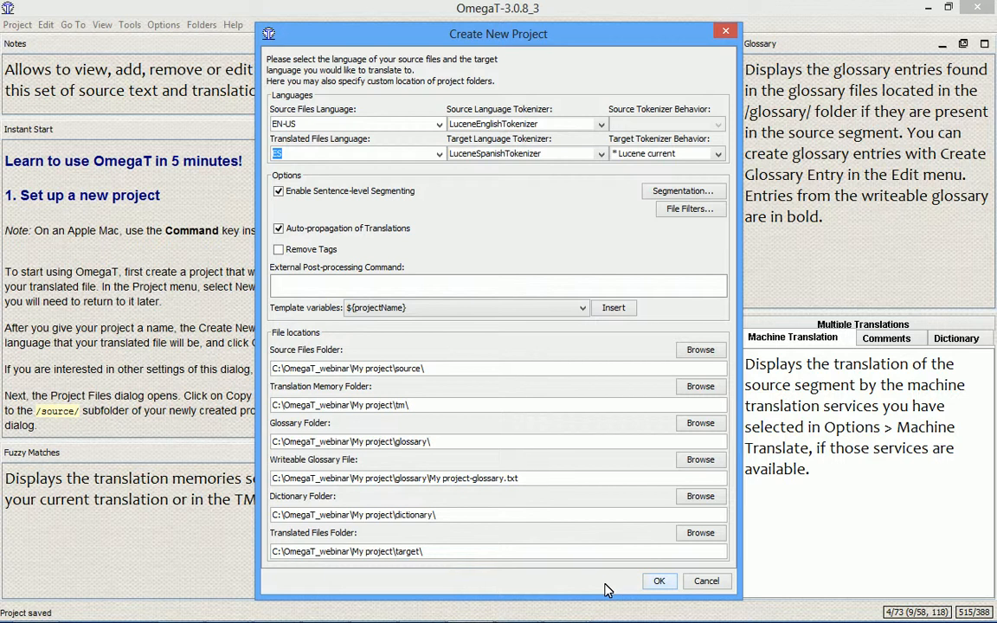
- Accept the settings to create 'My project' with English source and Spanish target
left_click(658, 582)
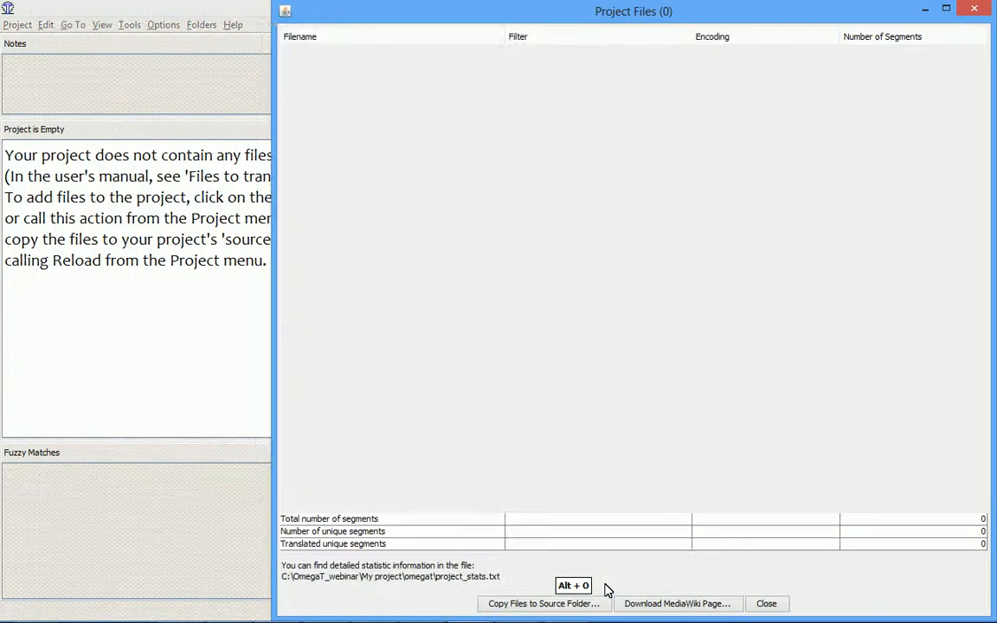
mouse_move(488, 397)
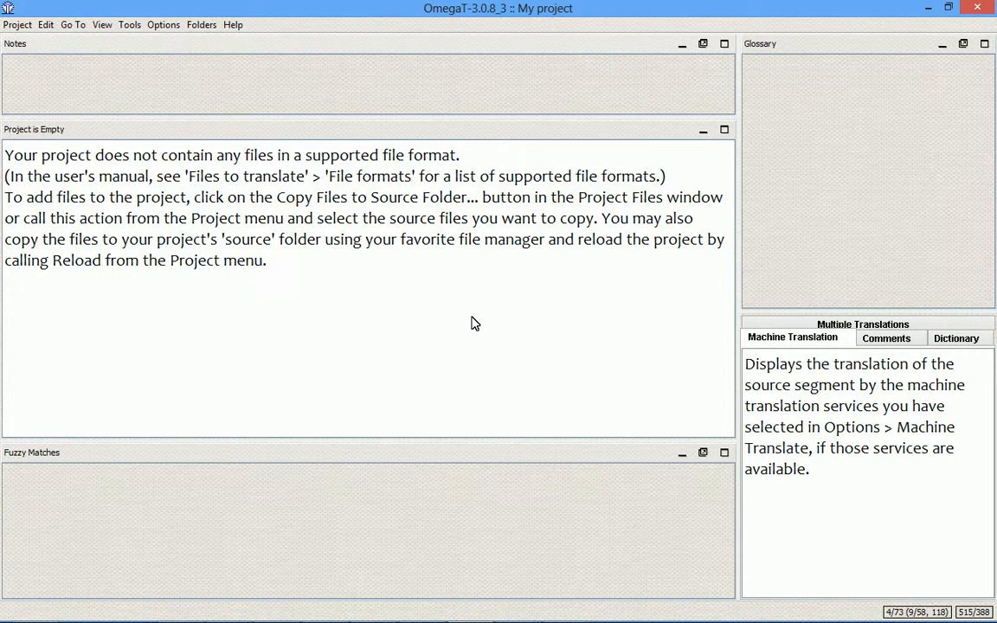
mouse_move(496, 301)
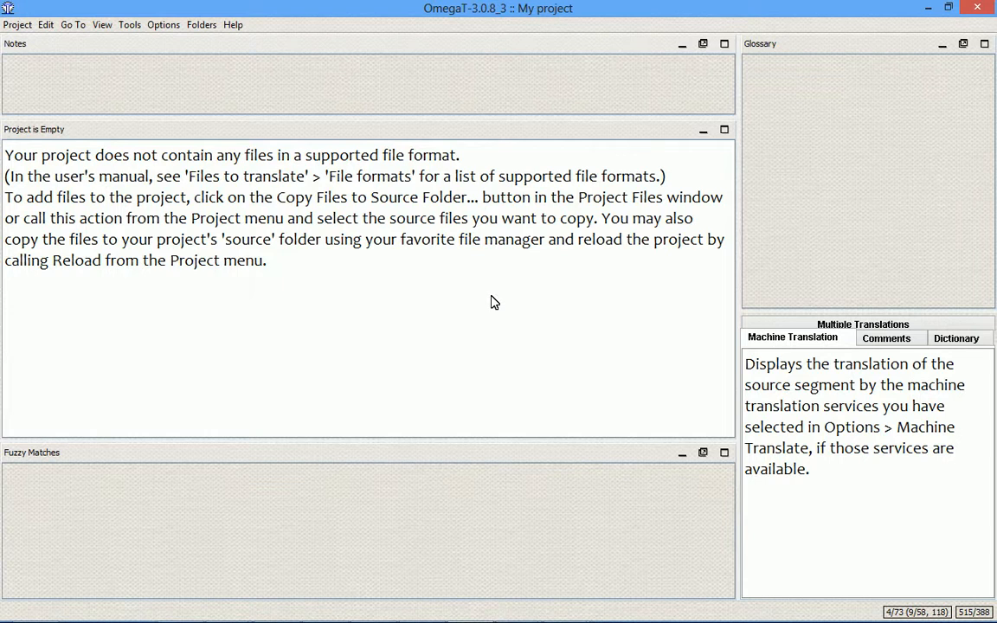
mouse_move(281, 277)
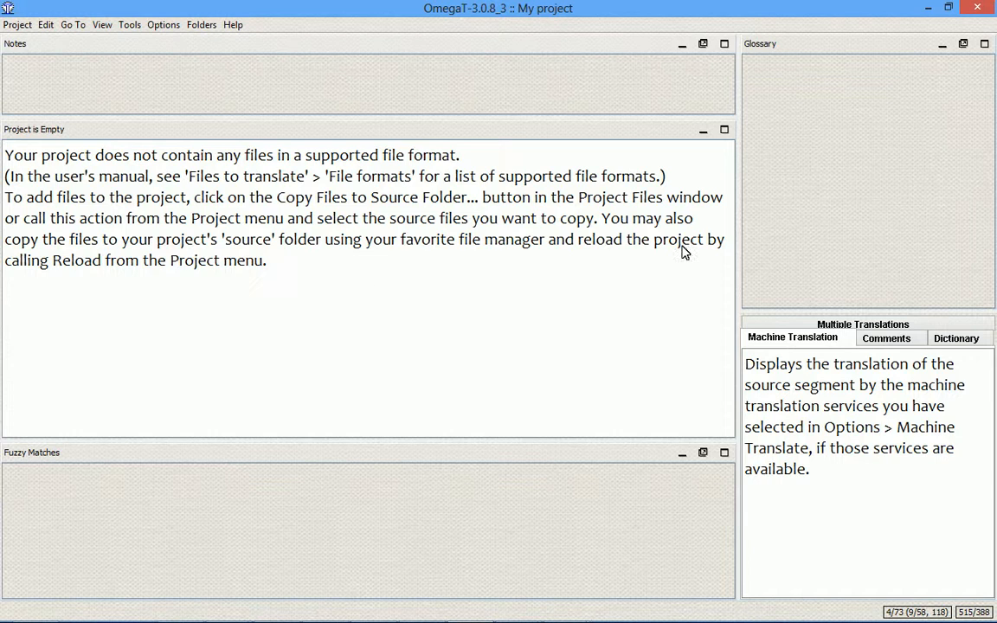
mouse_move(483, 18)
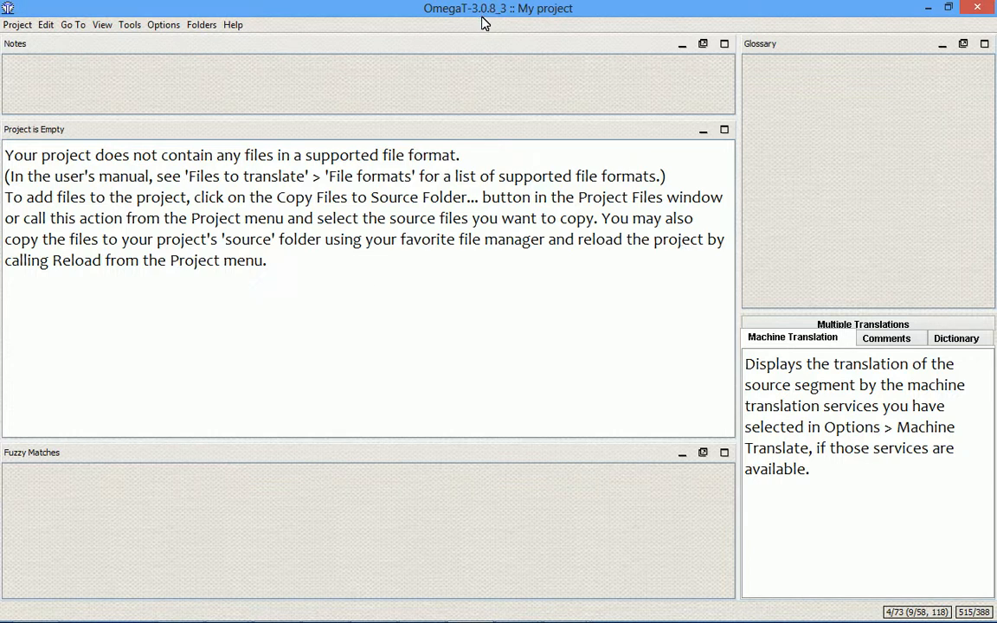
mouse_move(505, 23)
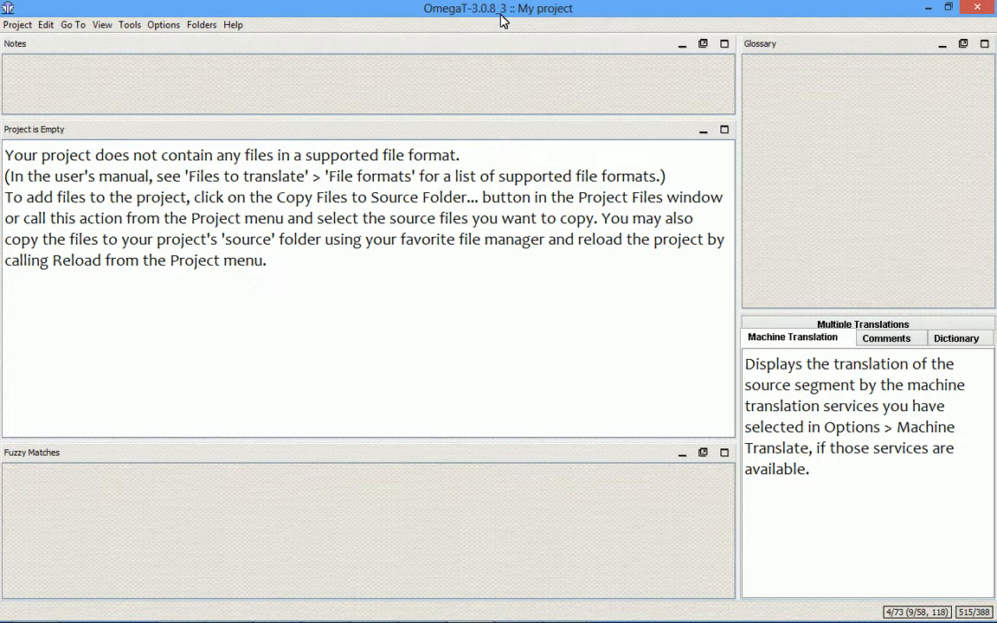
mouse_move(540, 63)
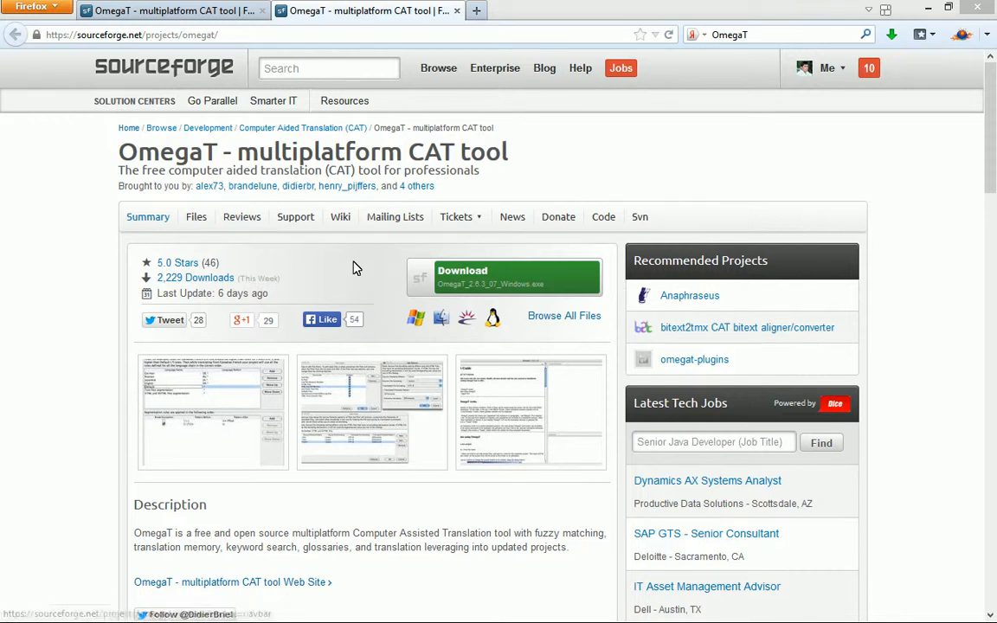
mouse_move(268, 267)
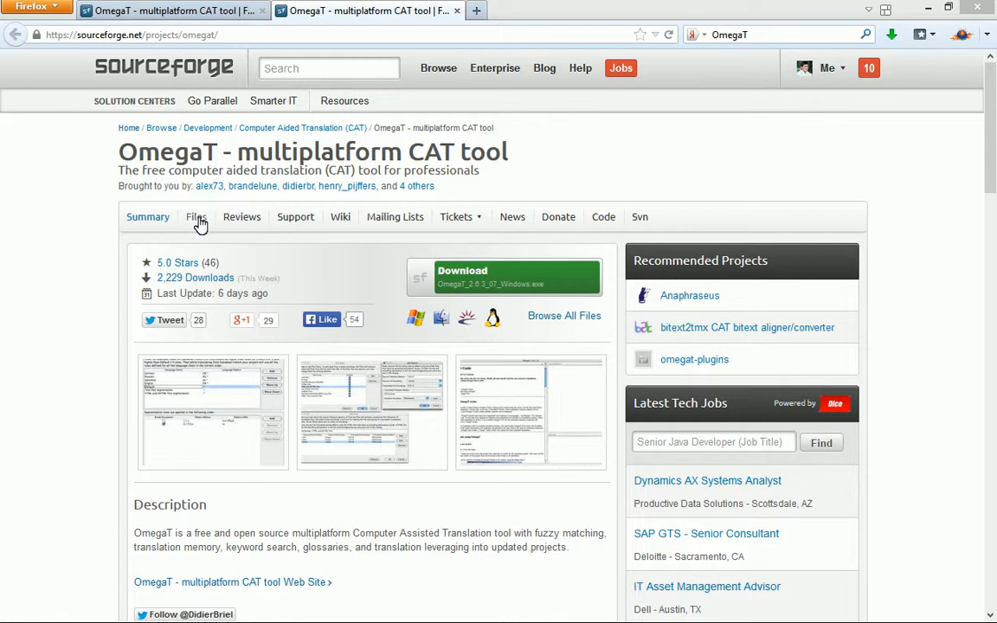
- Show the OmegaT Files list on SourceForge and enter the 'OmegaT - Latest' folder
left_click(198, 216)
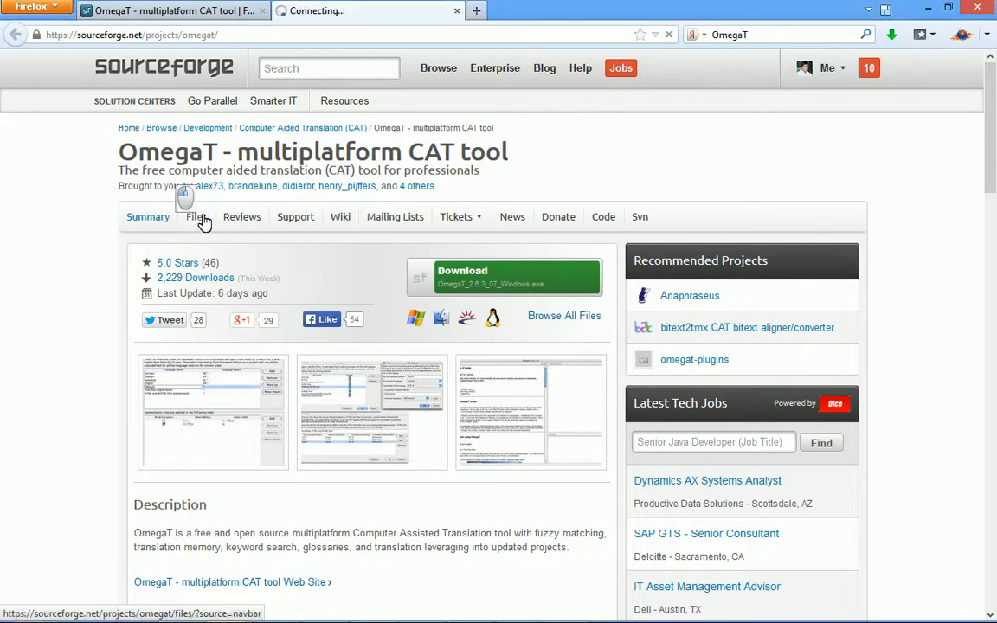
left_click(196, 217)
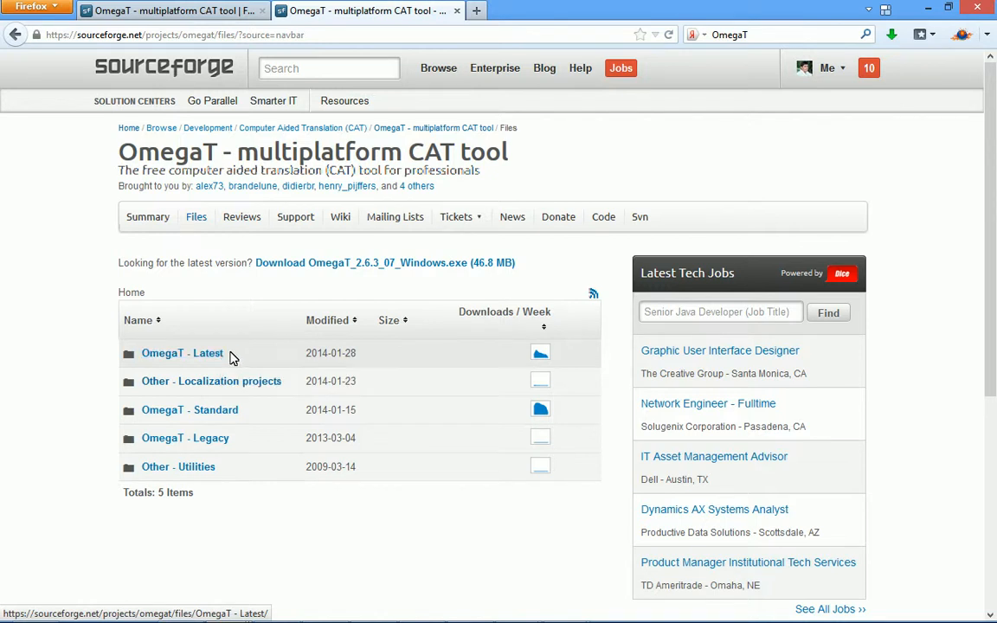
mouse_move(182, 353)
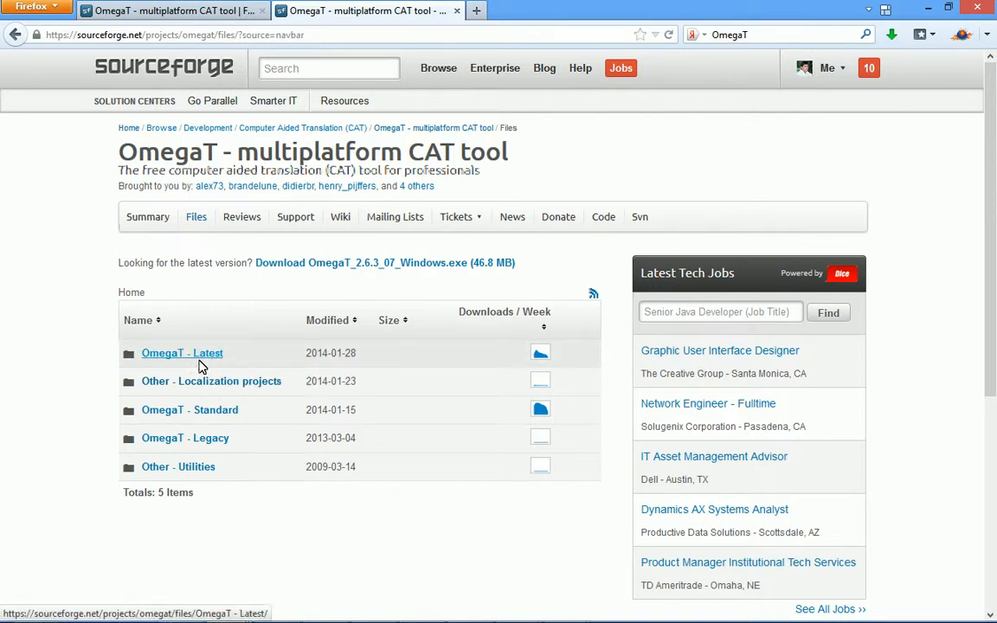
mouse_move(190, 409)
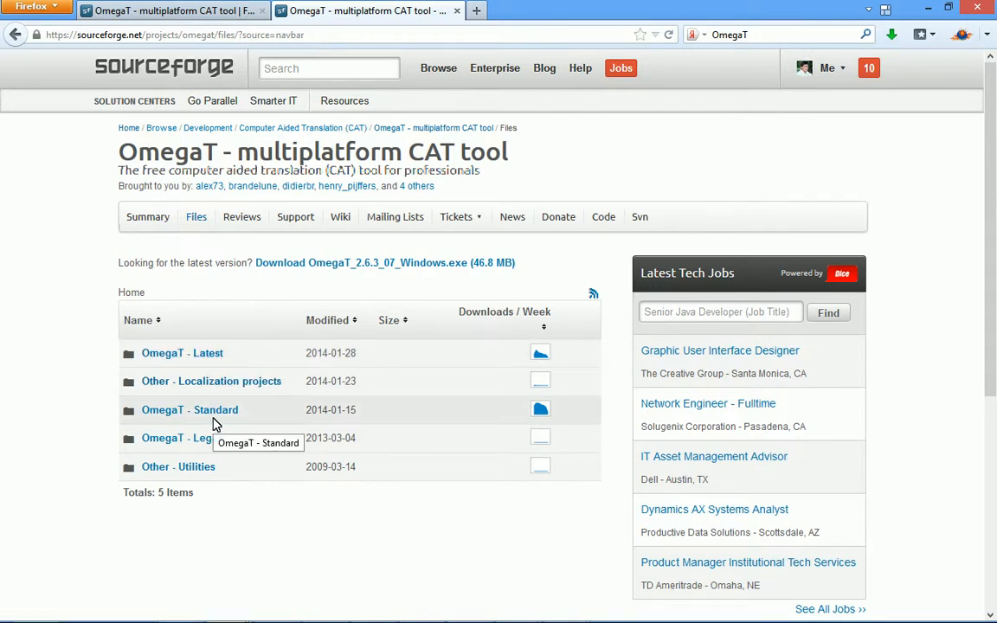
mouse_move(192, 354)
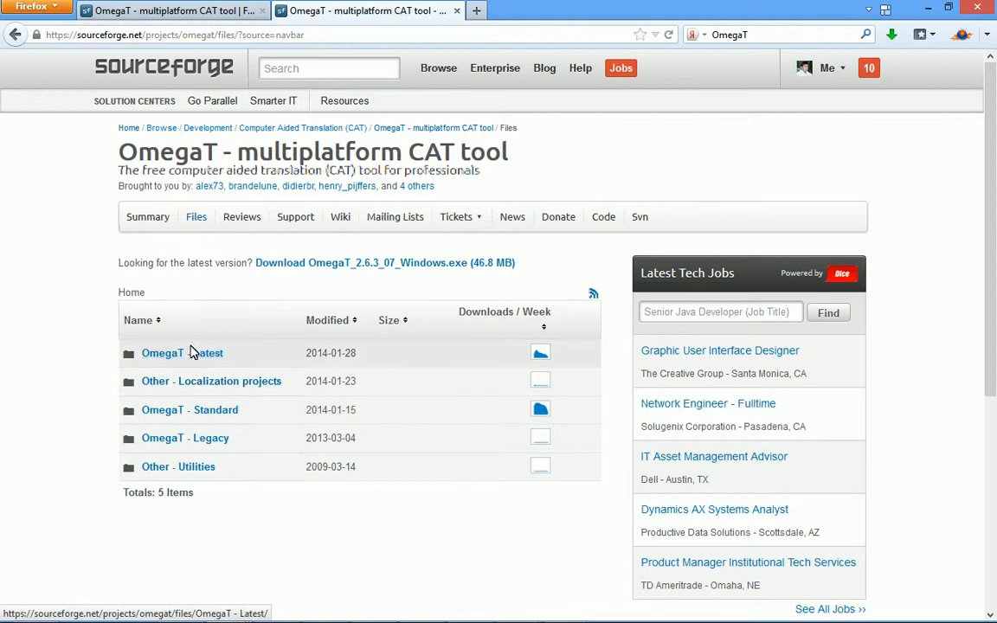
mouse_move(182, 353)
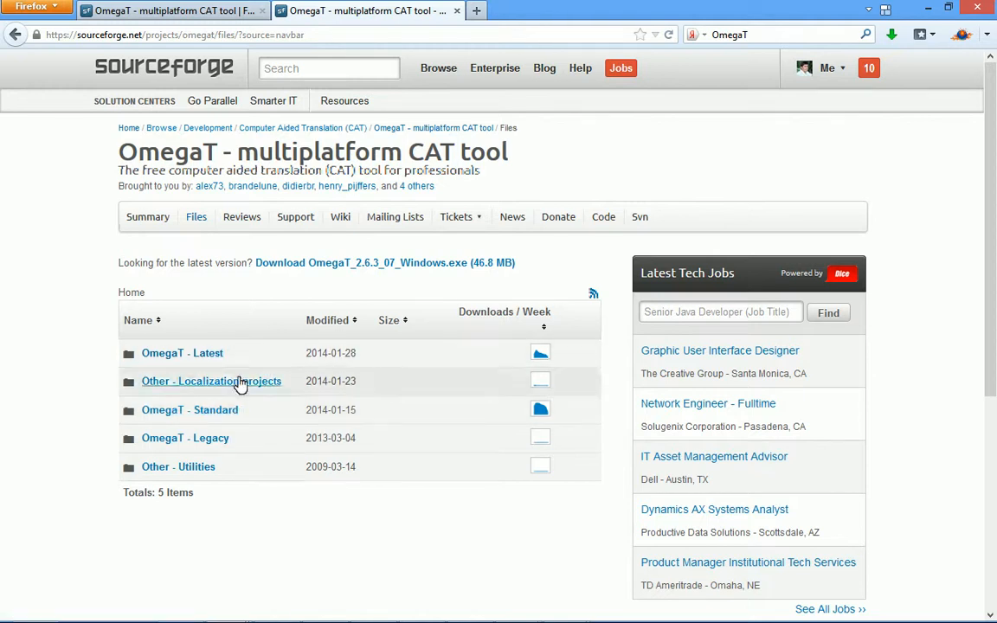
left_click(182, 353)
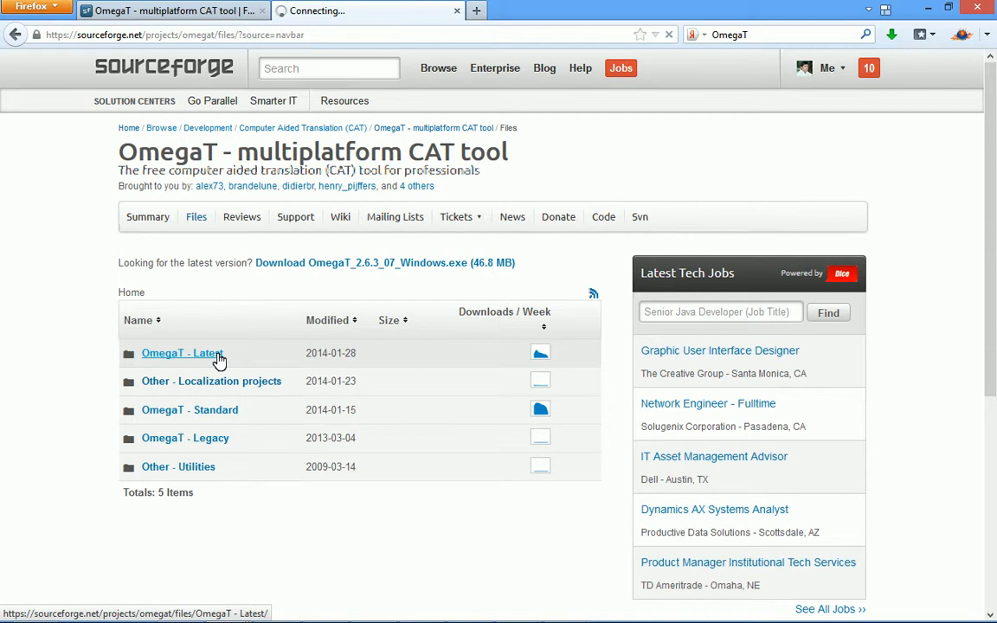
left_click(182, 353)
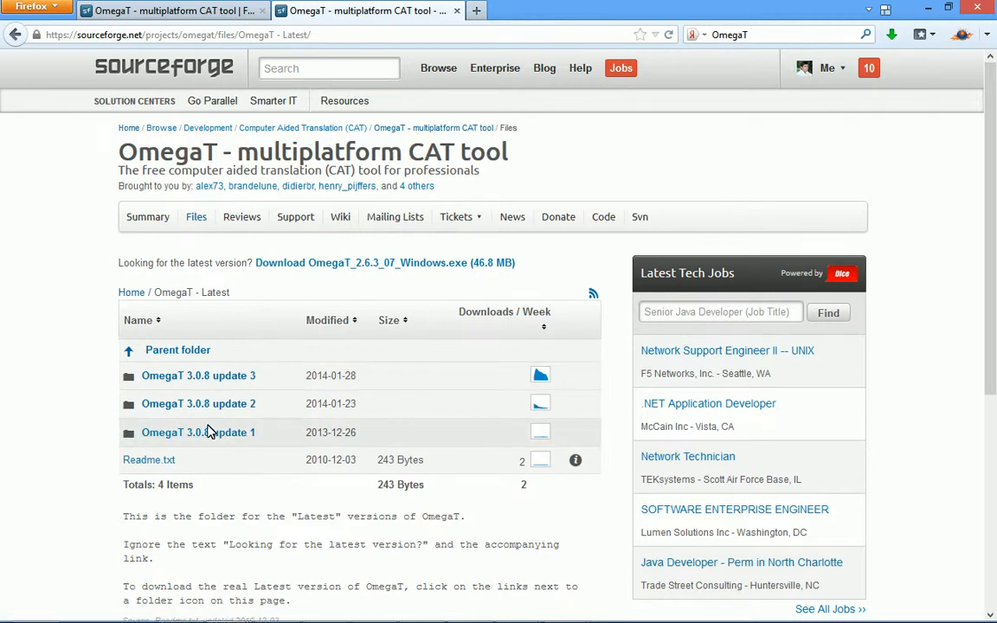
mouse_move(198, 432)
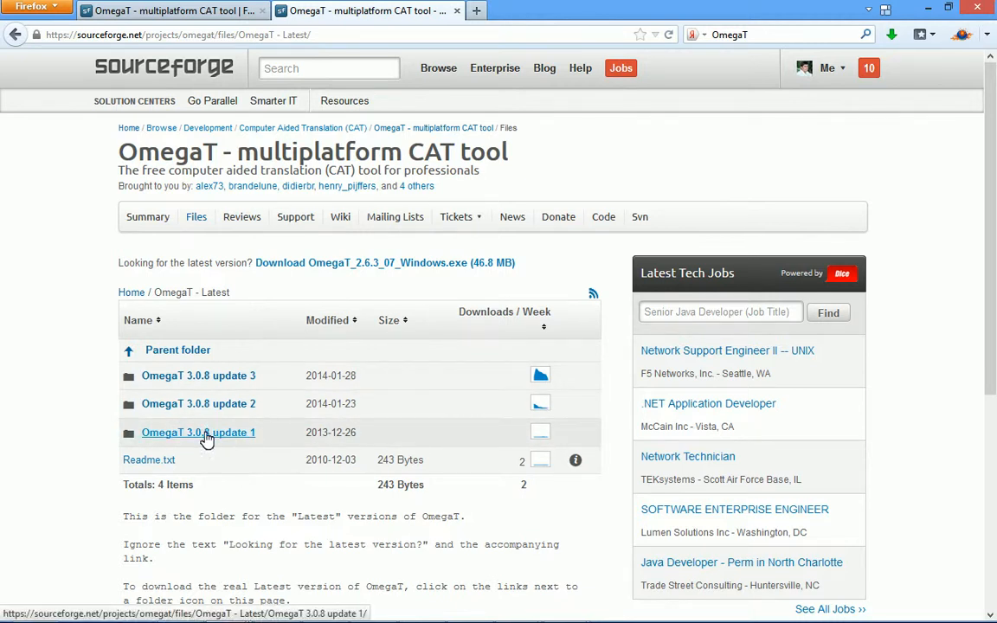
mouse_move(208, 433)
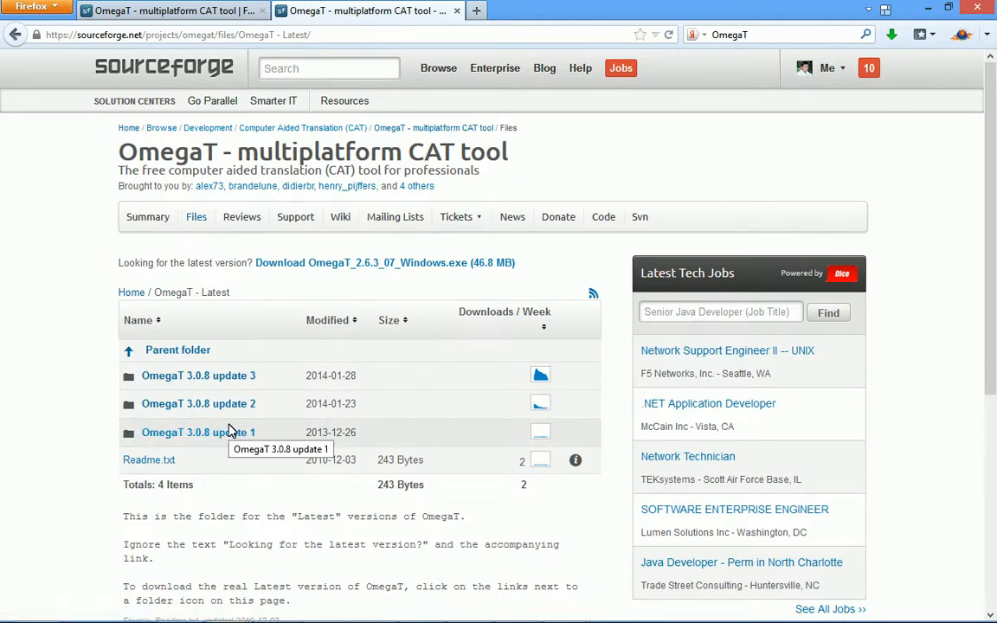
mouse_move(254, 408)
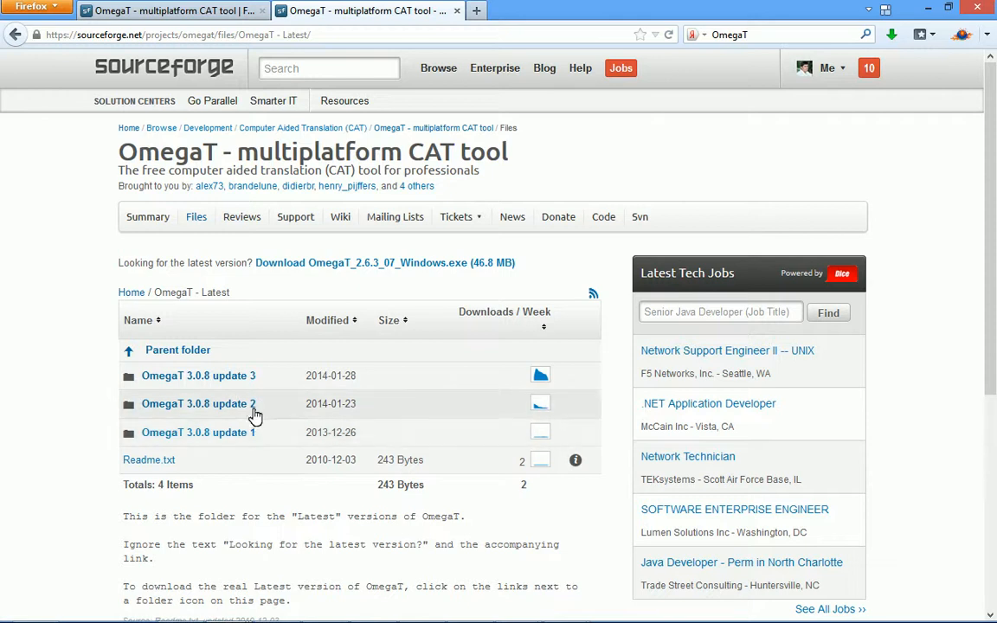
mouse_move(251, 385)
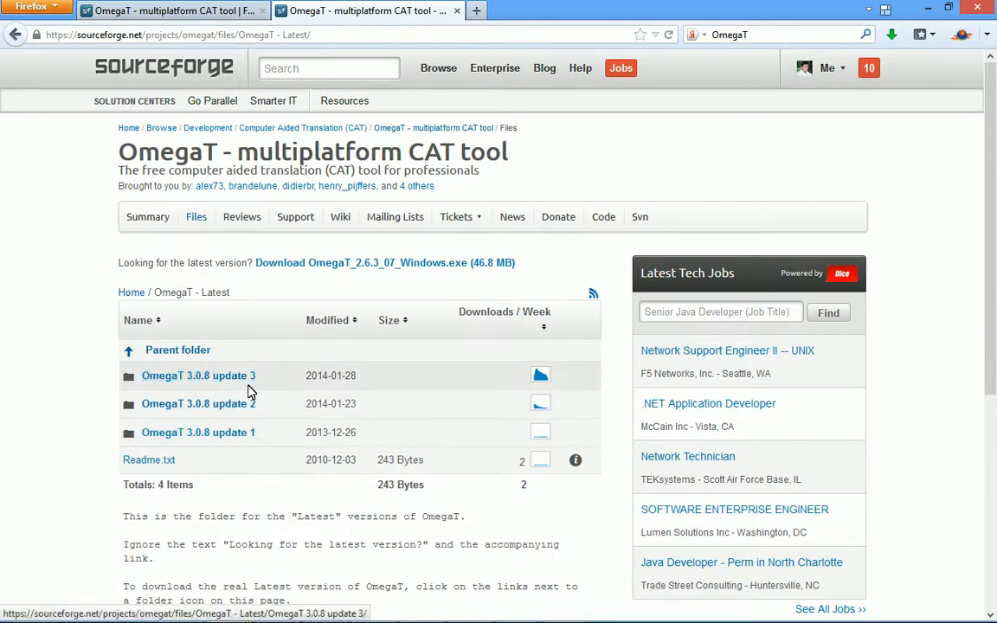
mouse_move(197, 374)
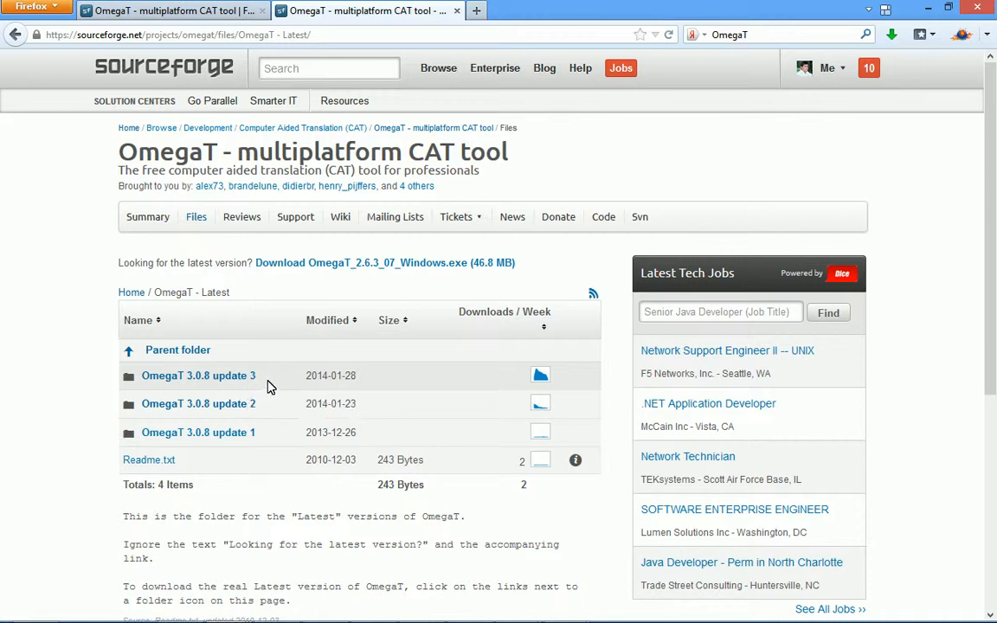
mouse_move(268, 392)
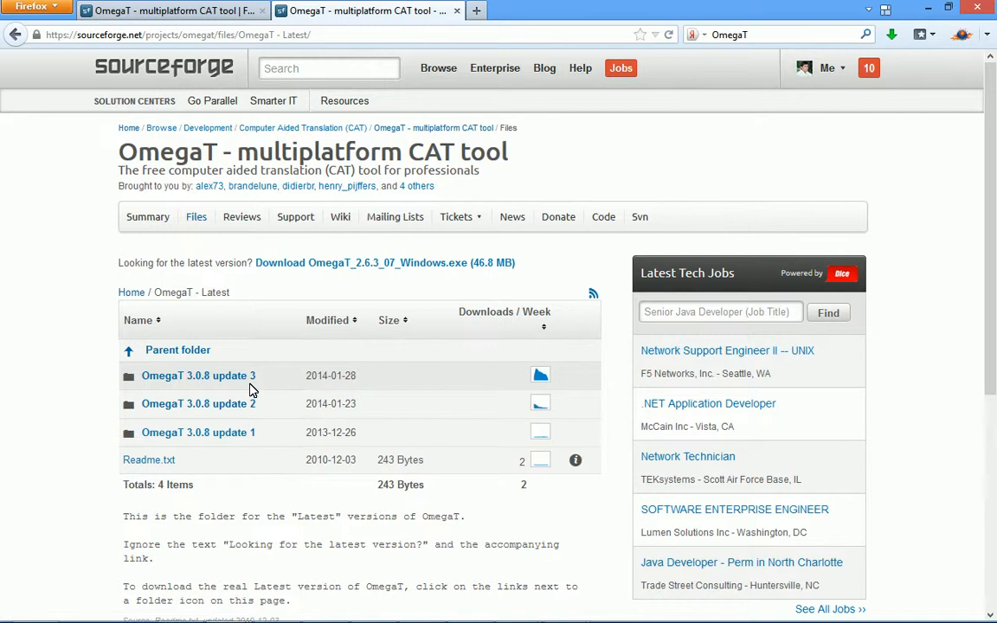
left_click(198, 374)
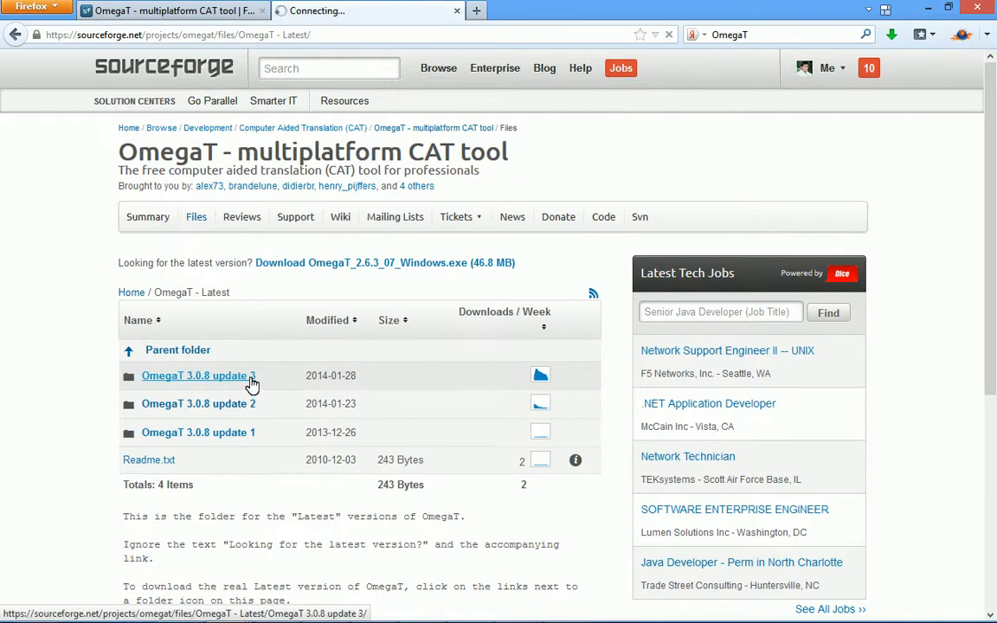
left_click(194, 374)
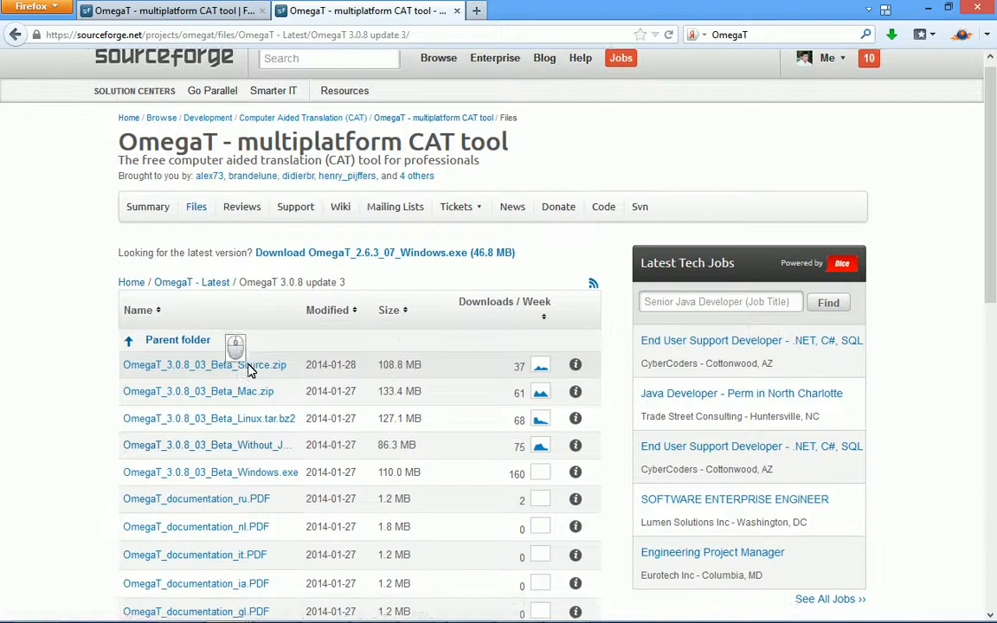
scroll("down", 3)
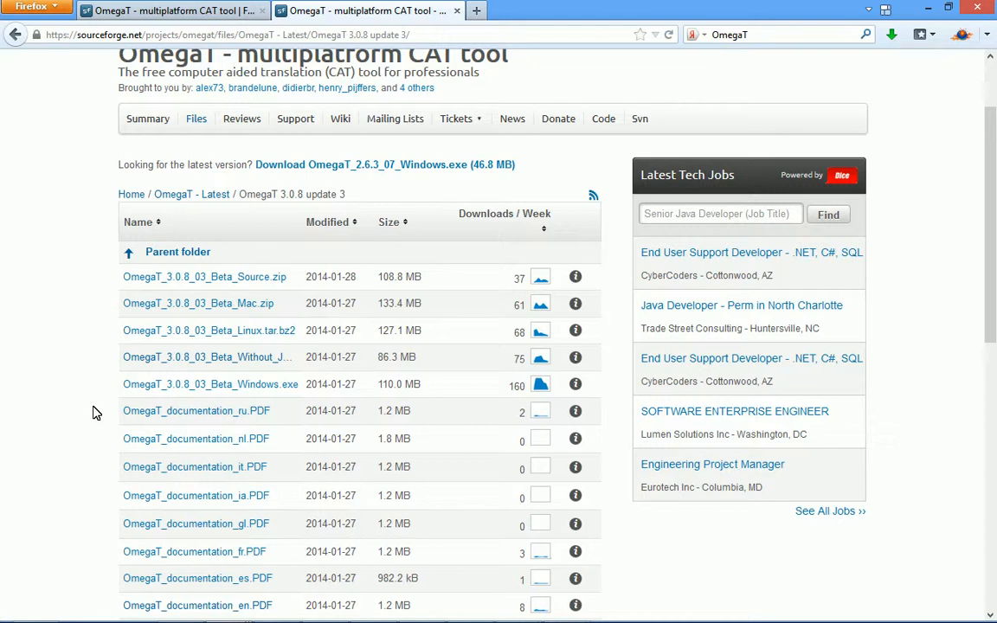
scroll("down", 3)
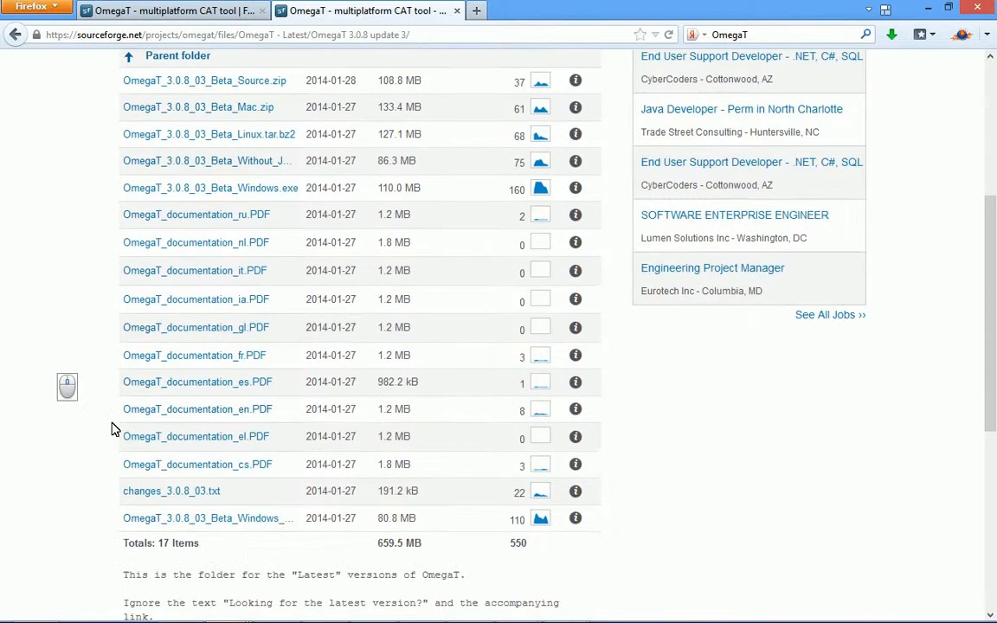
mouse_move(72, 448)
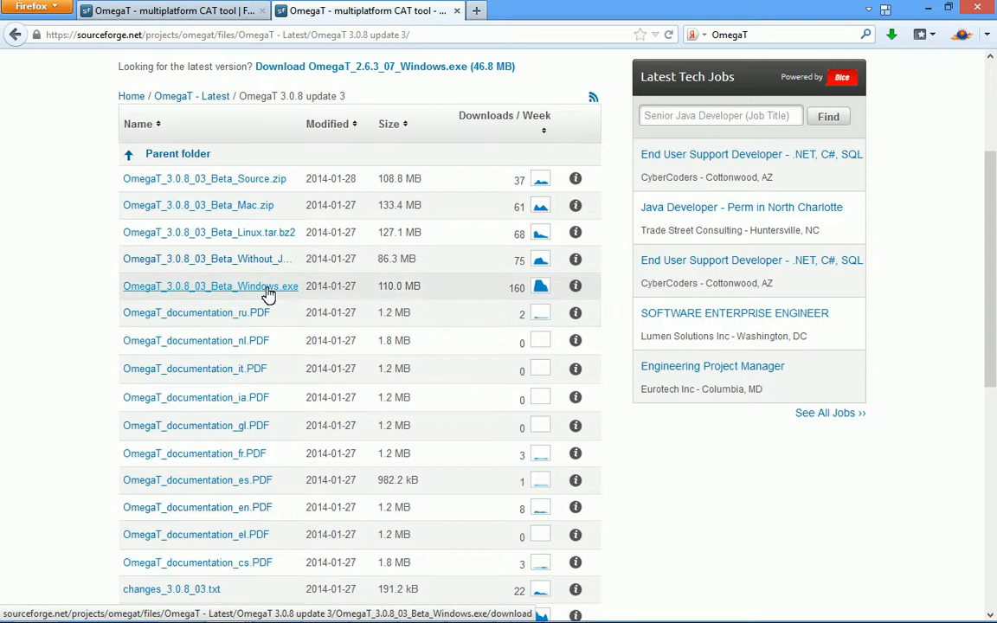
mouse_move(270, 285)
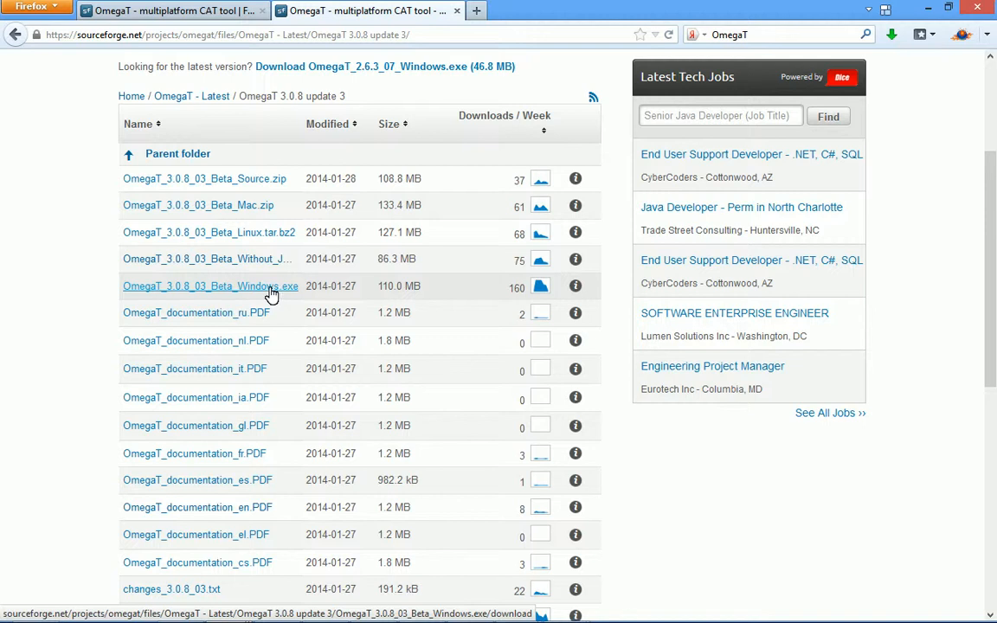
mouse_move(277, 260)
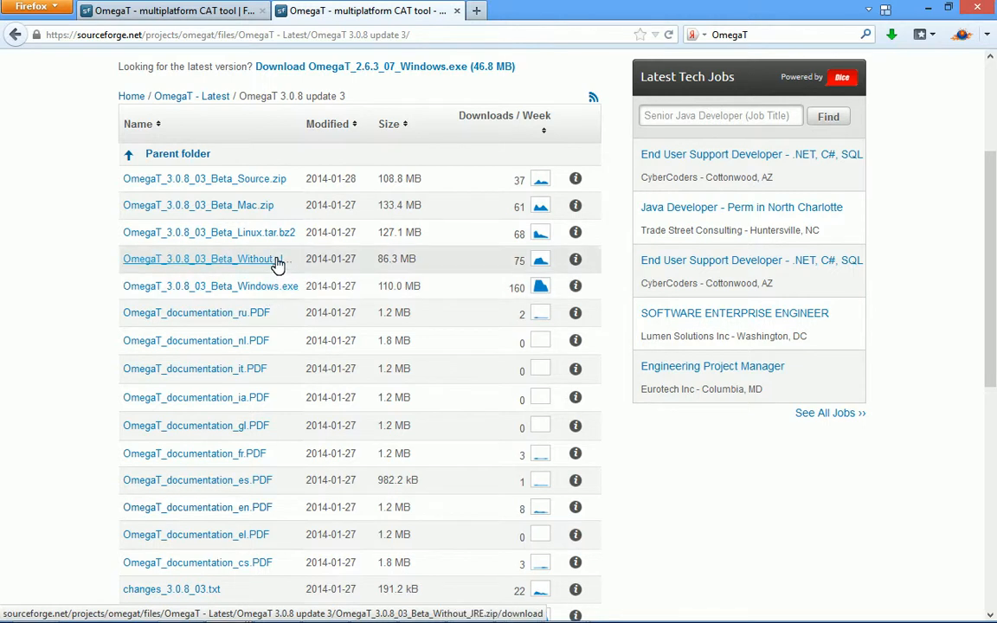
mouse_move(263, 263)
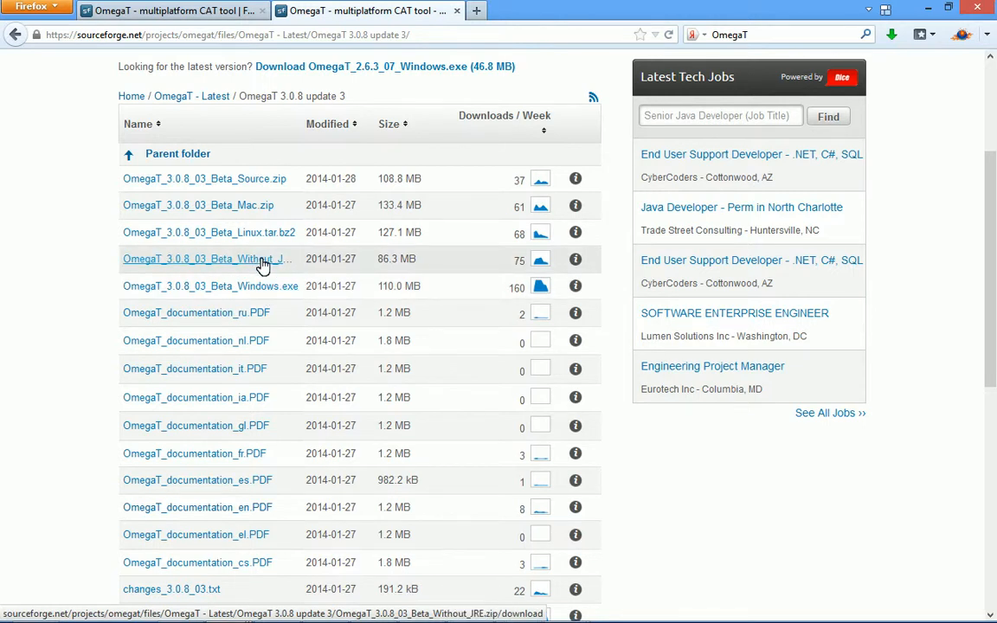
mouse_move(263, 263)
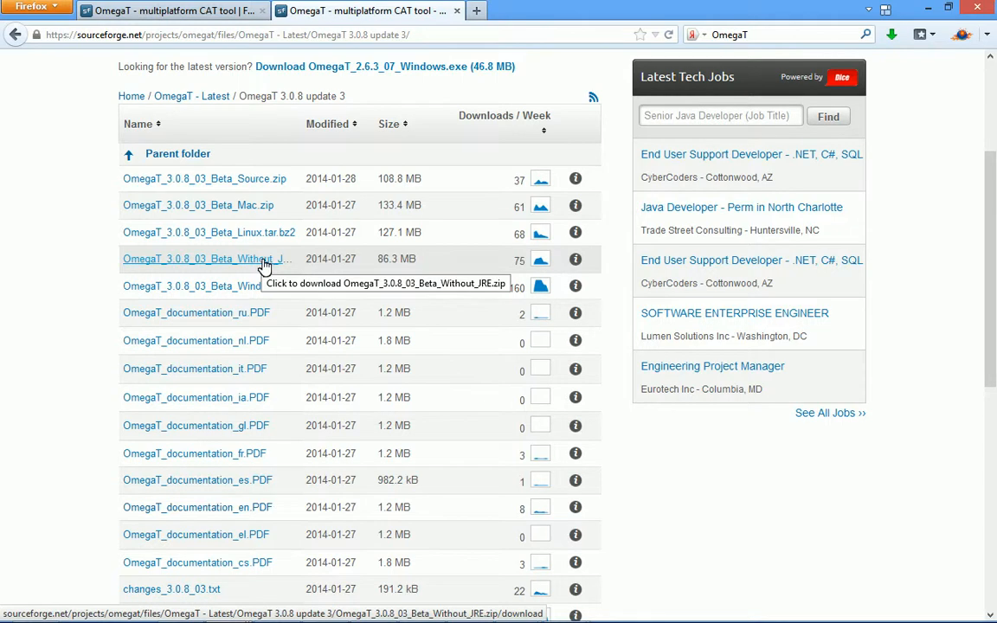
mouse_move(263, 263)
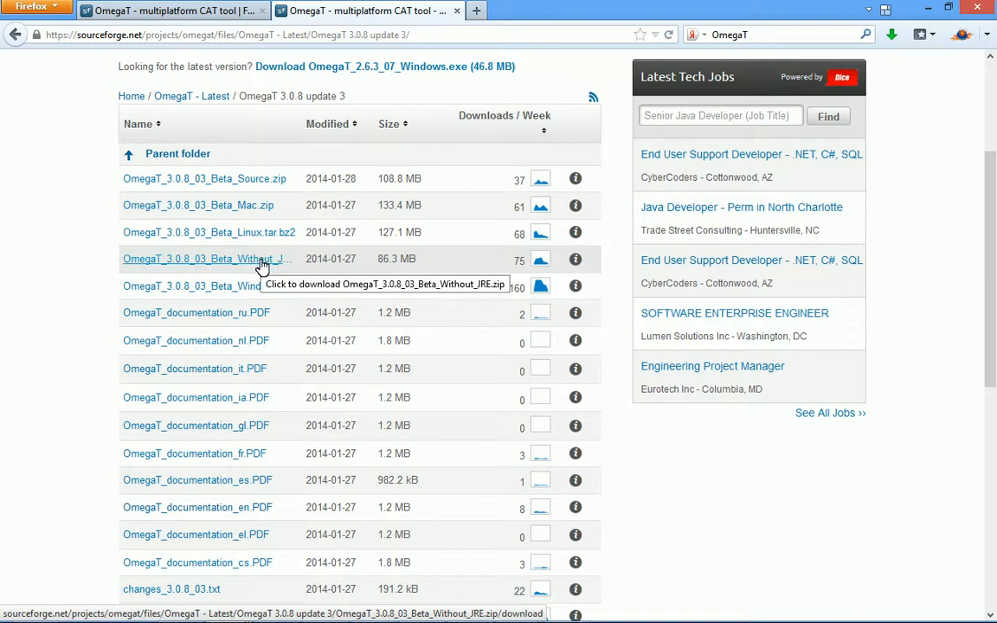
mouse_move(269, 273)
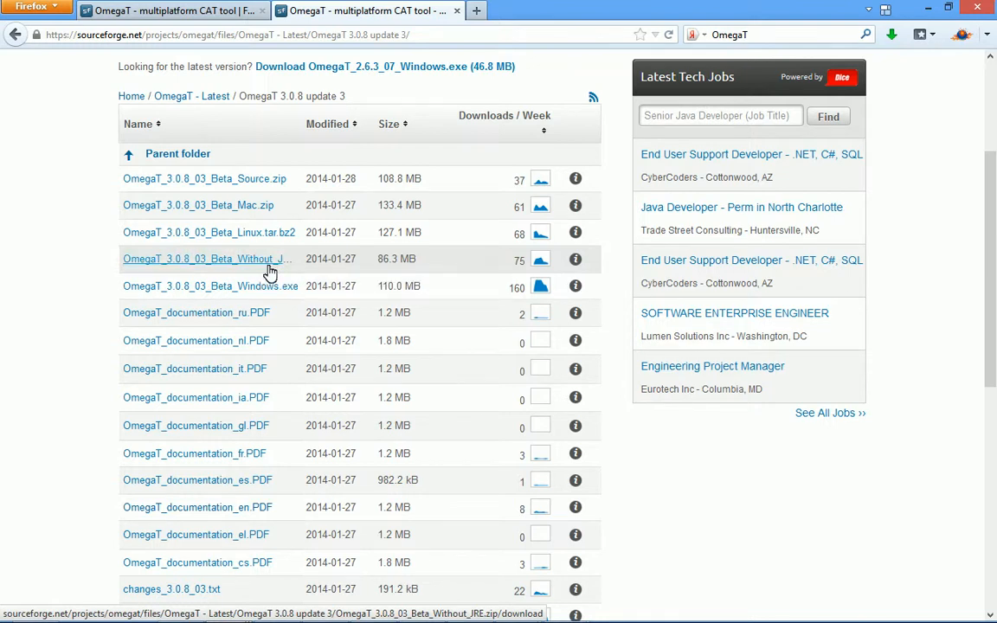
mouse_move(171, 340)
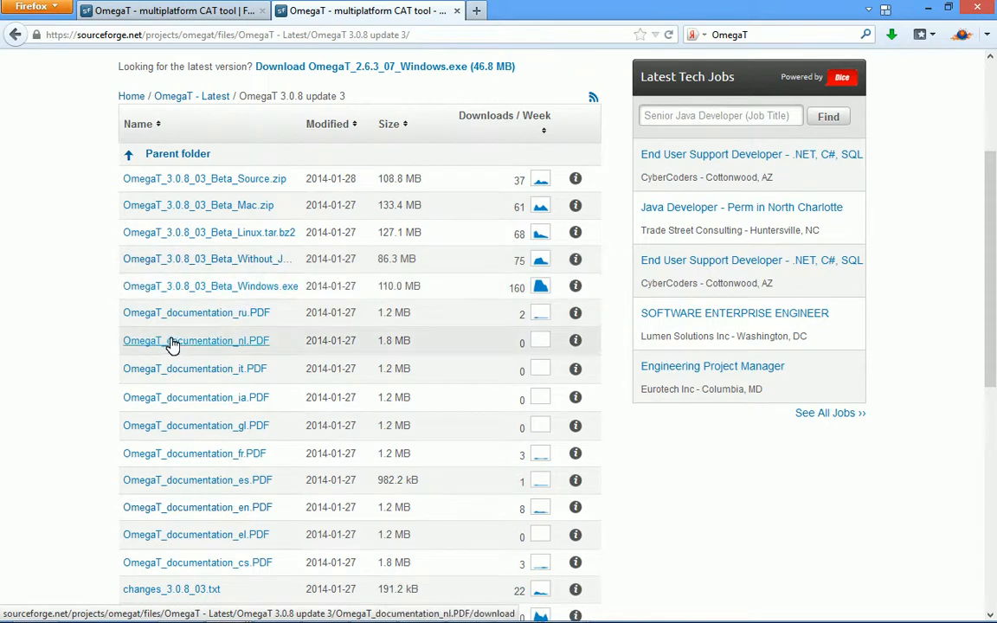
scroll("down", 3)
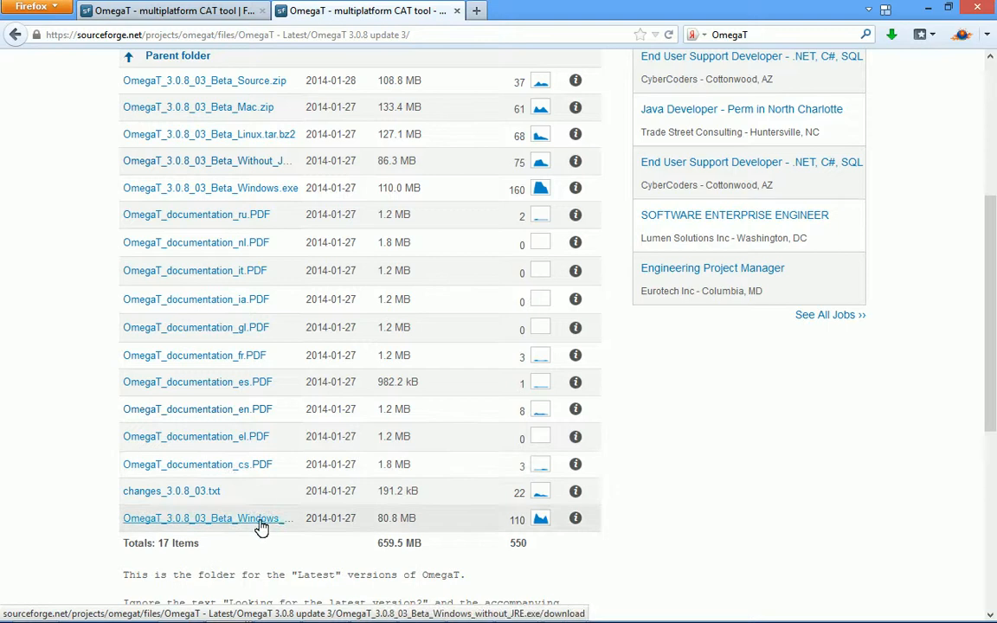
scroll("up", 3)
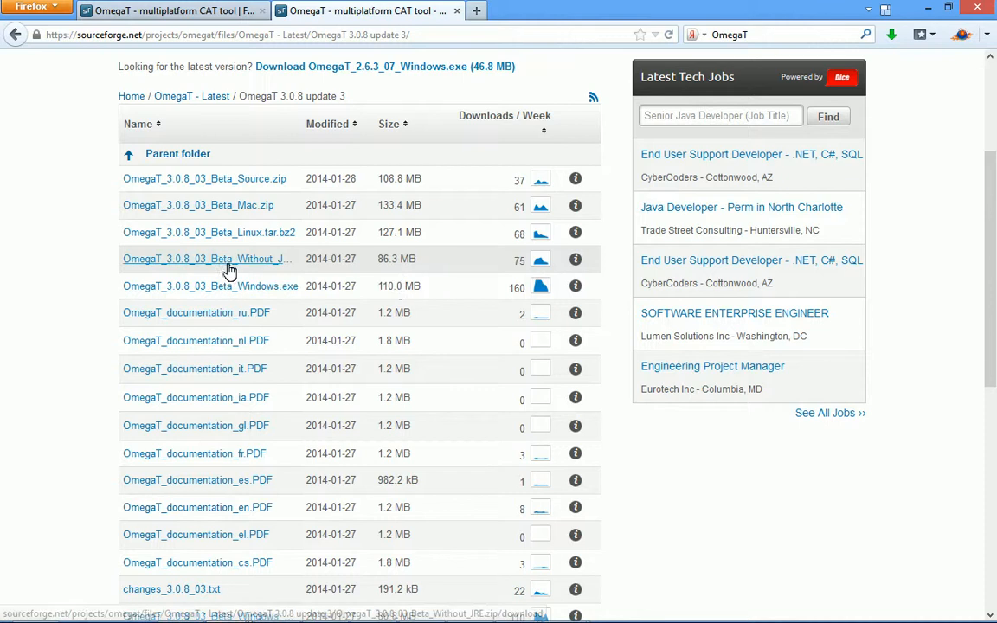
mouse_move(208, 260)
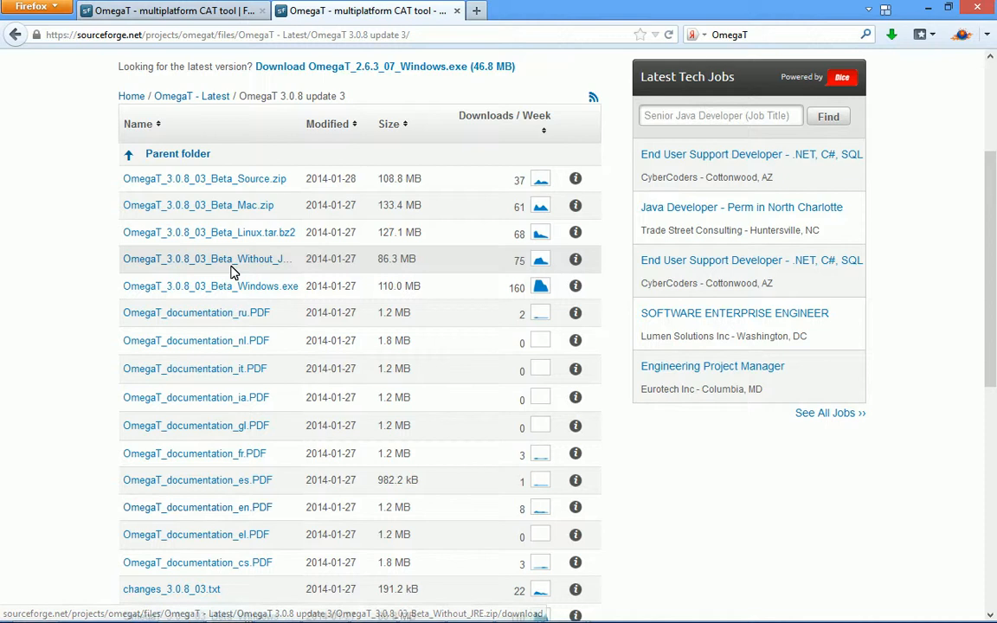
mouse_move(211, 286)
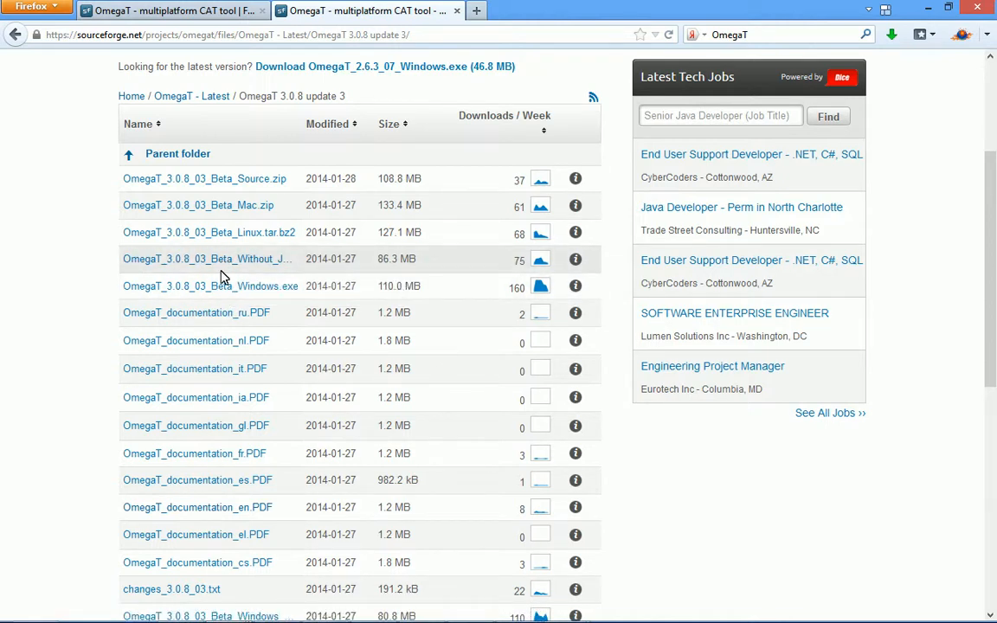
mouse_move(208, 260)
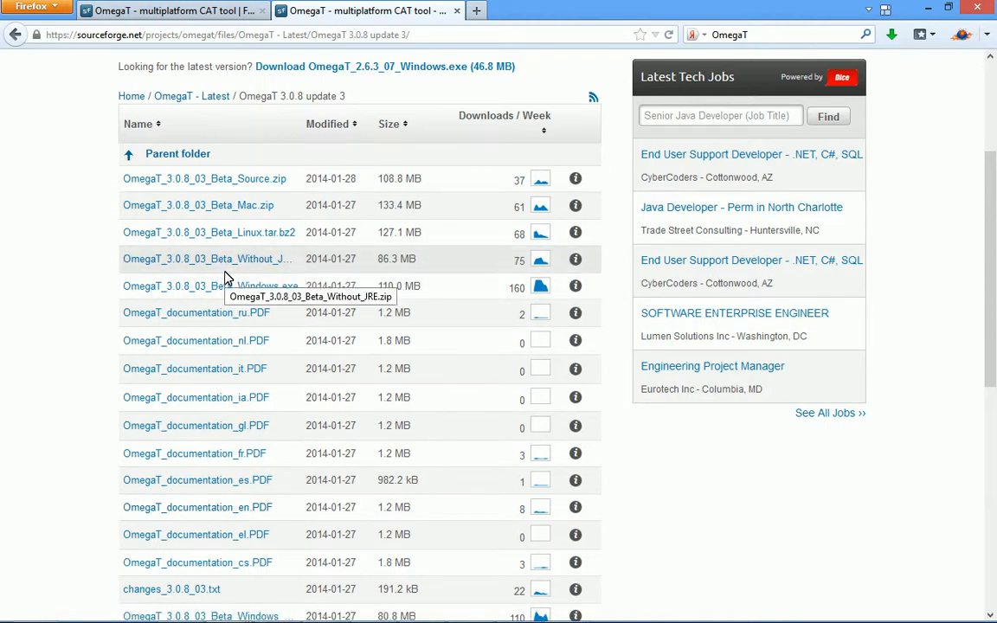
mouse_move(232, 277)
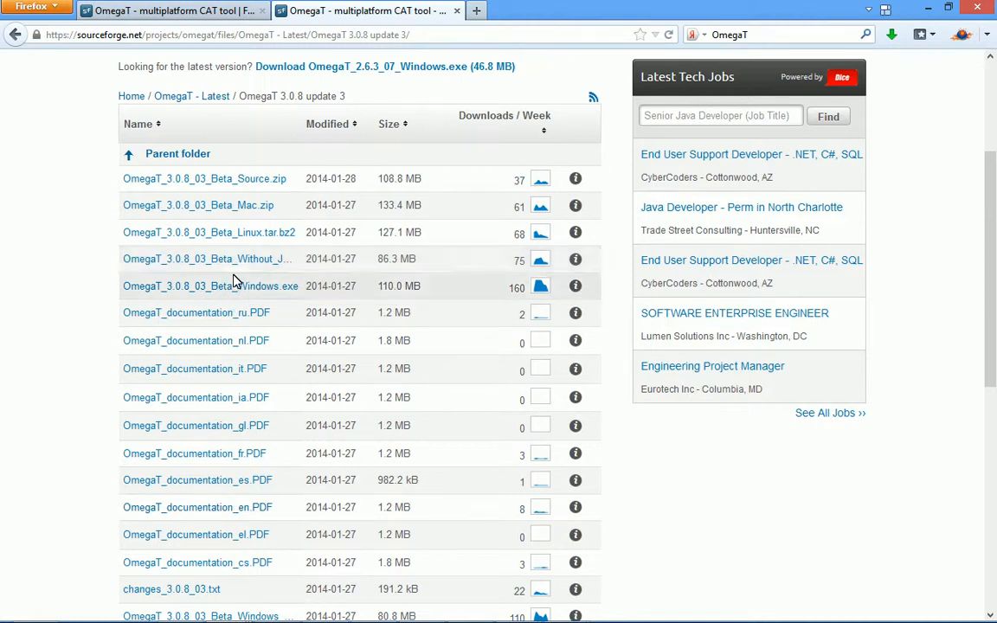
mouse_move(223, 275)
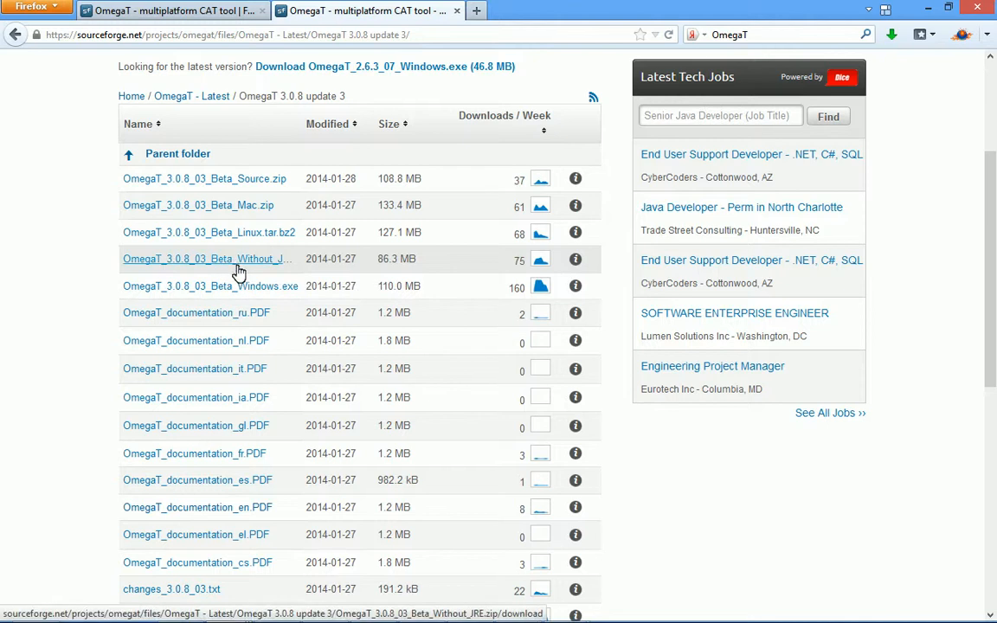
mouse_move(232, 280)
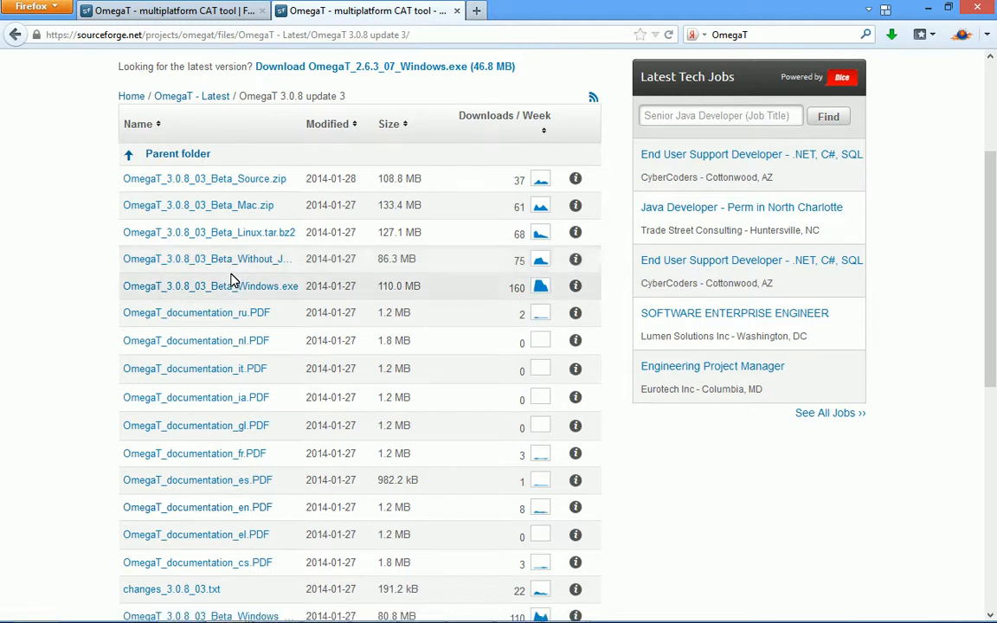
mouse_move(239, 271)
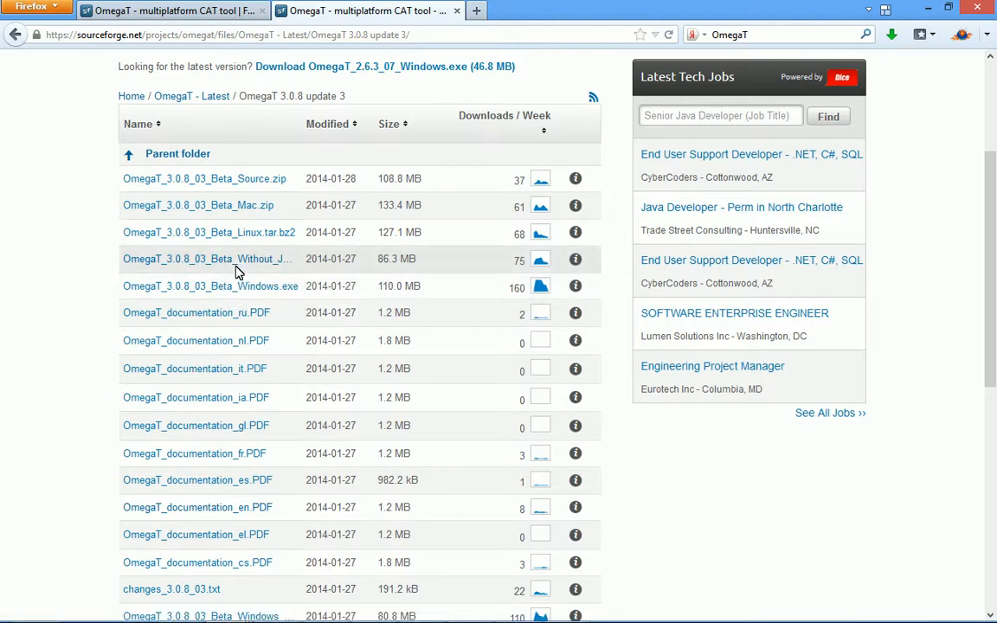
mouse_move(232, 277)
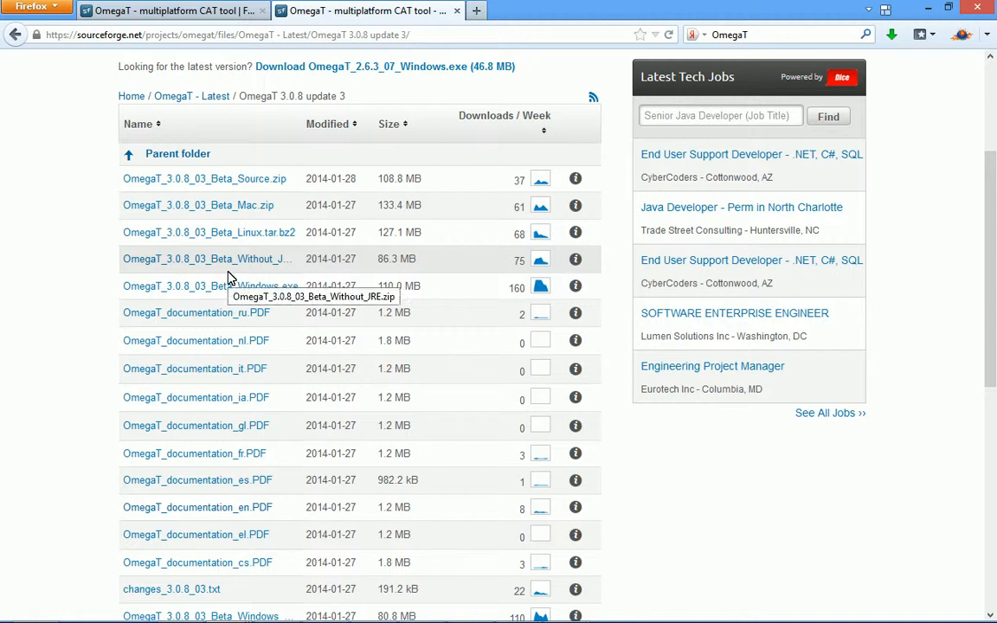
mouse_move(249, 286)
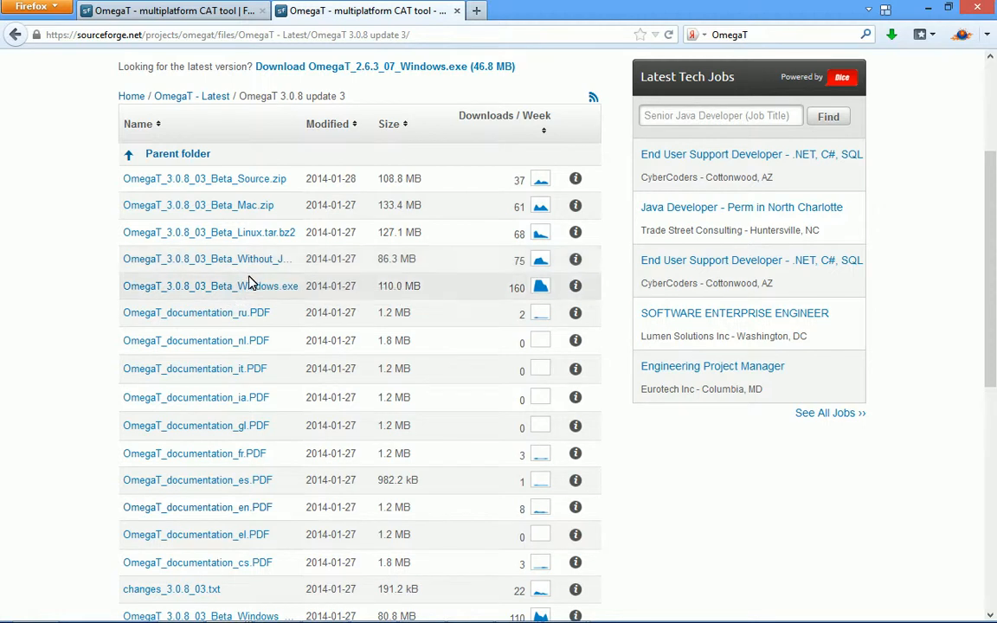
- Start downloading OmegaT_3.0.8_03_Beta_Without_JRE.zip with Firefox's Save File option
left_click(208, 259)
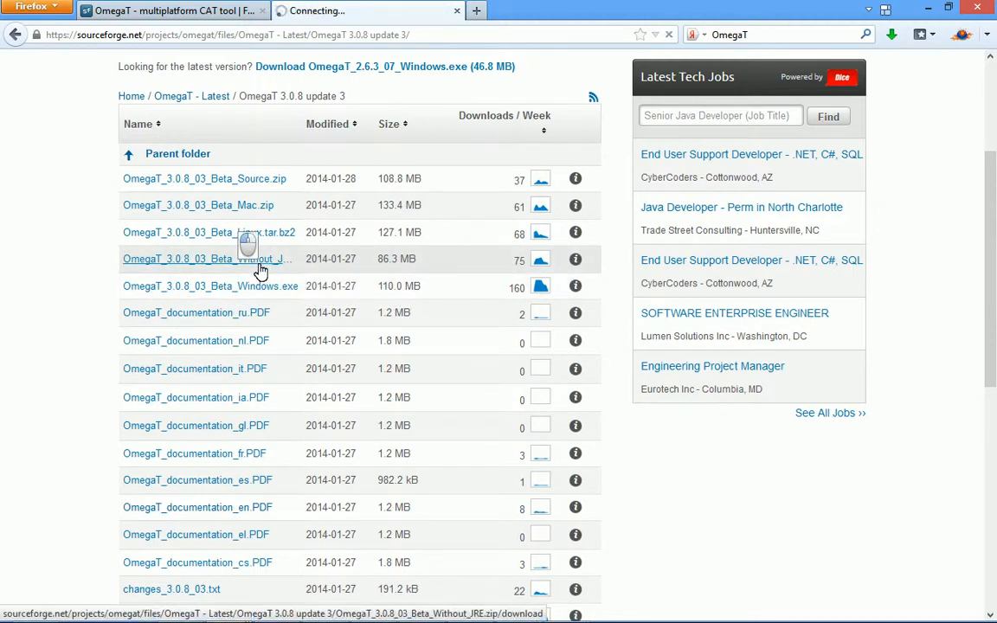
left_click(206, 259)
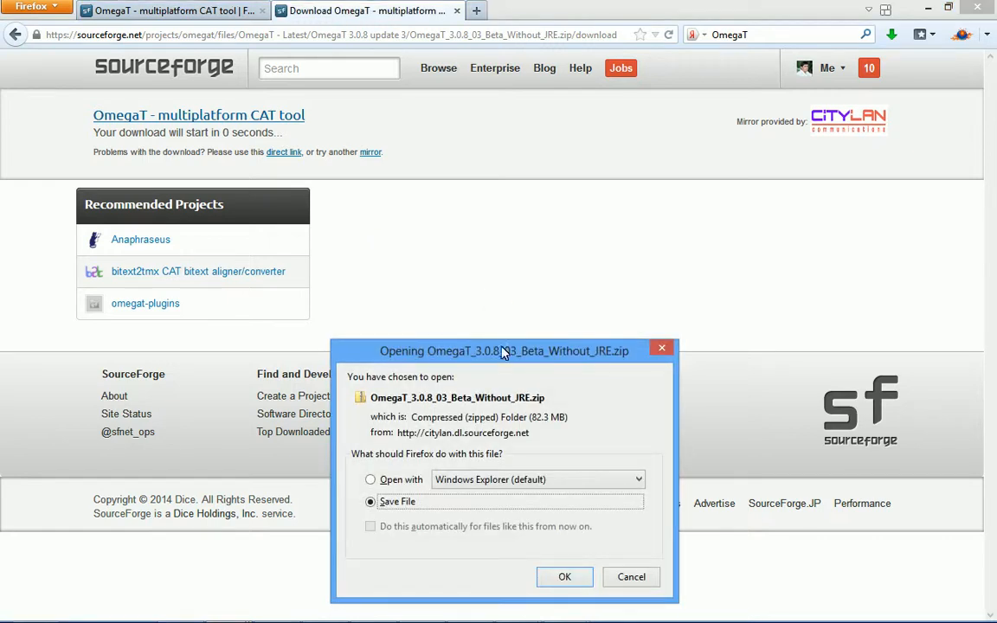
left_click_drag(502, 349, 490, 298)
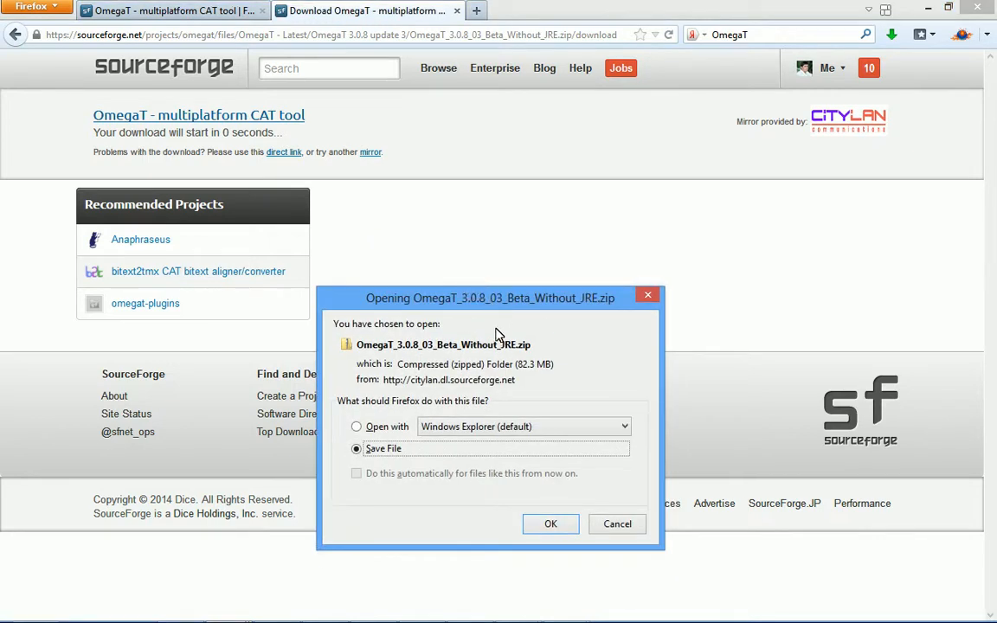
left_click(551, 523)
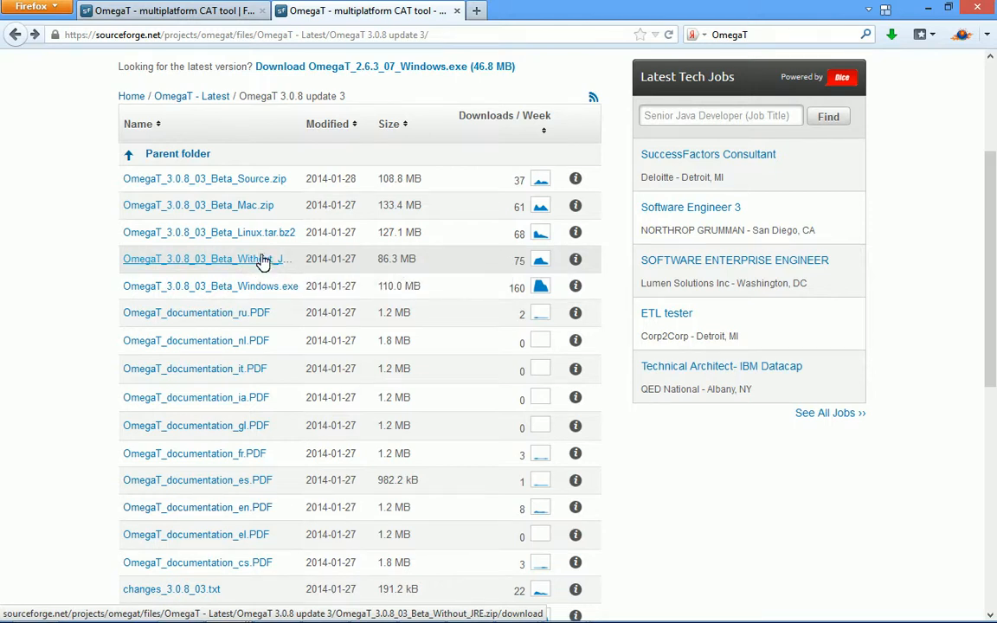
mouse_move(263, 259)
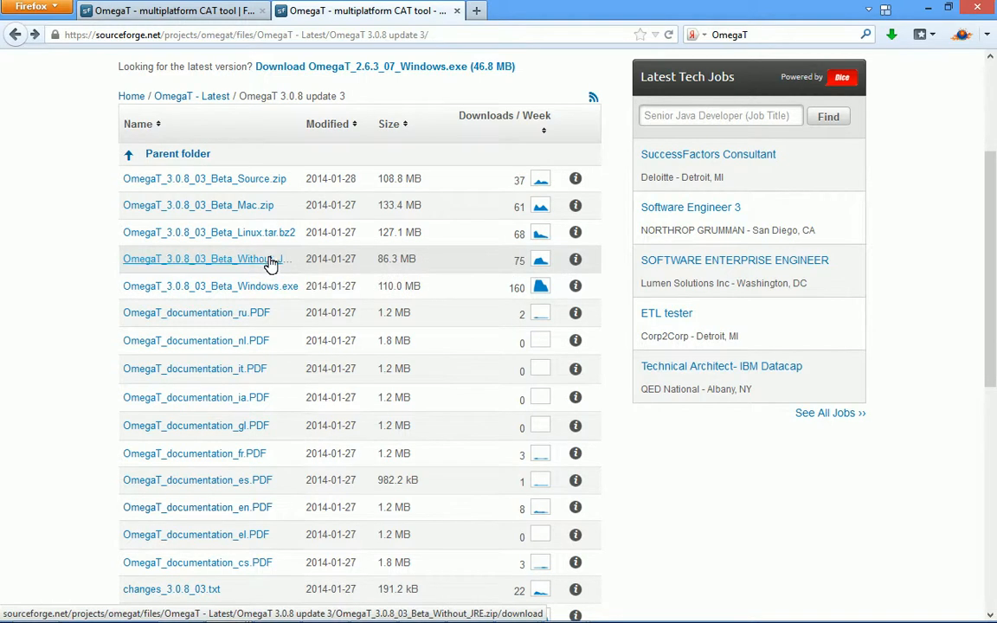
mouse_move(256, 263)
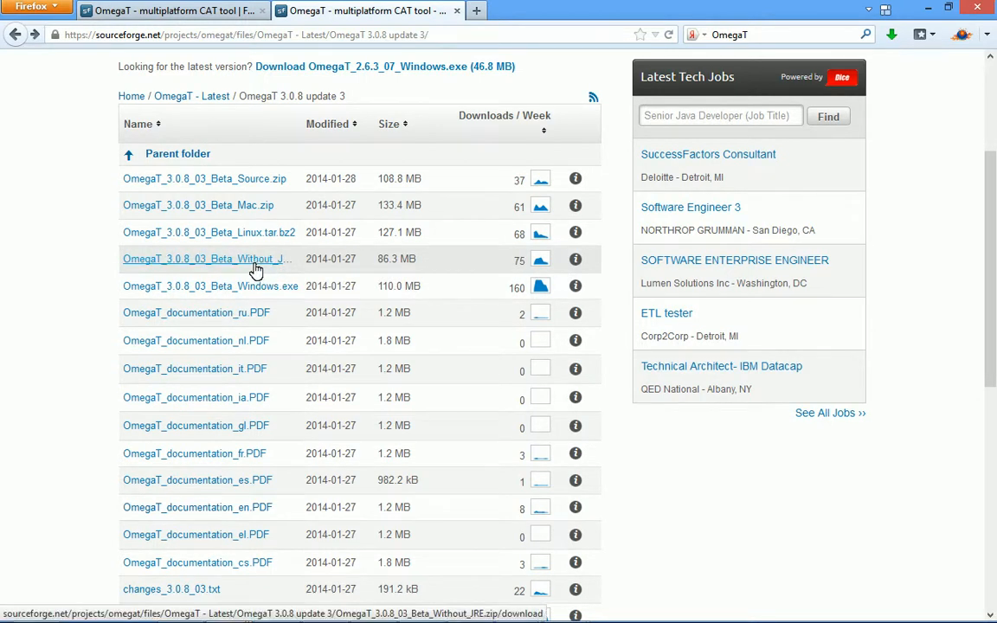
mouse_move(264, 265)
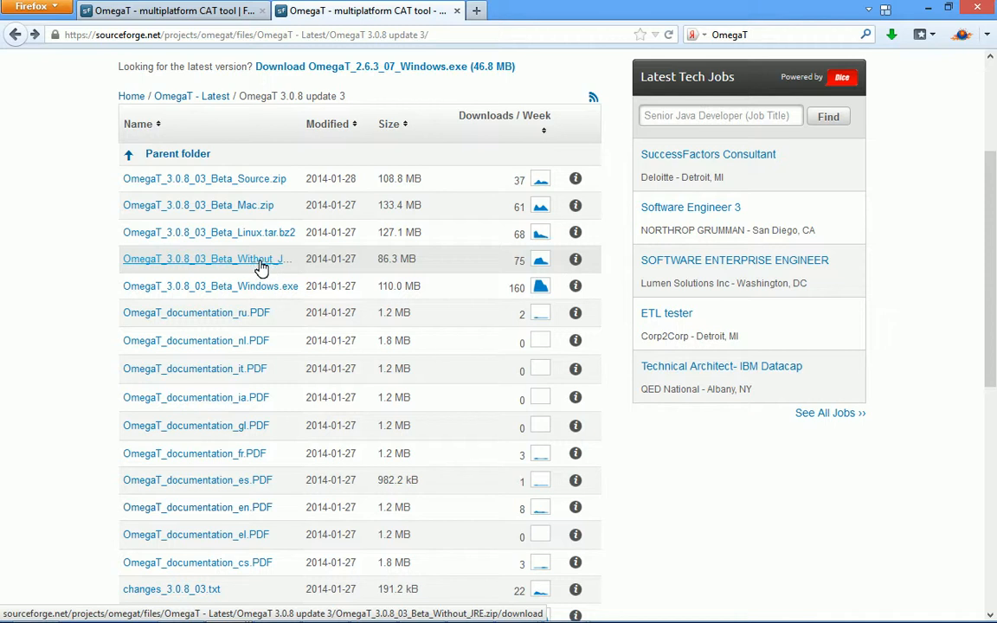
mouse_move(263, 286)
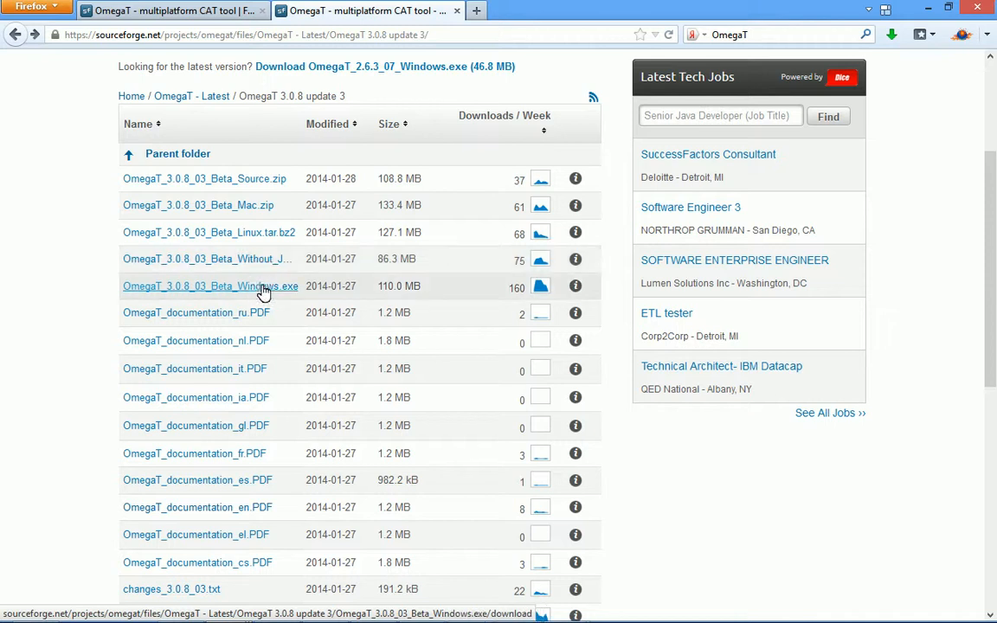
scroll("down", 3)
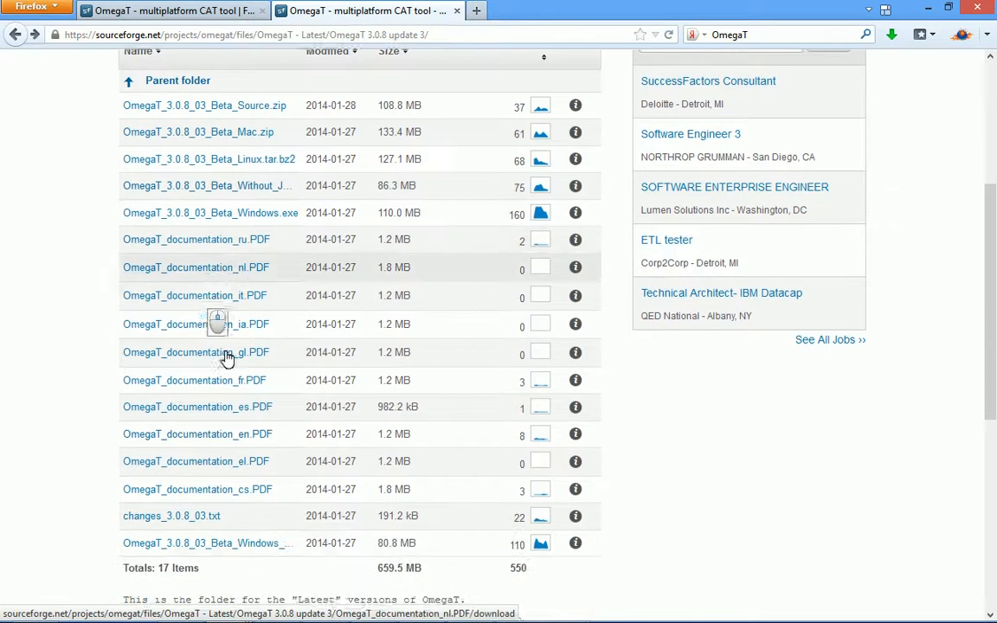
scroll("up", 3)
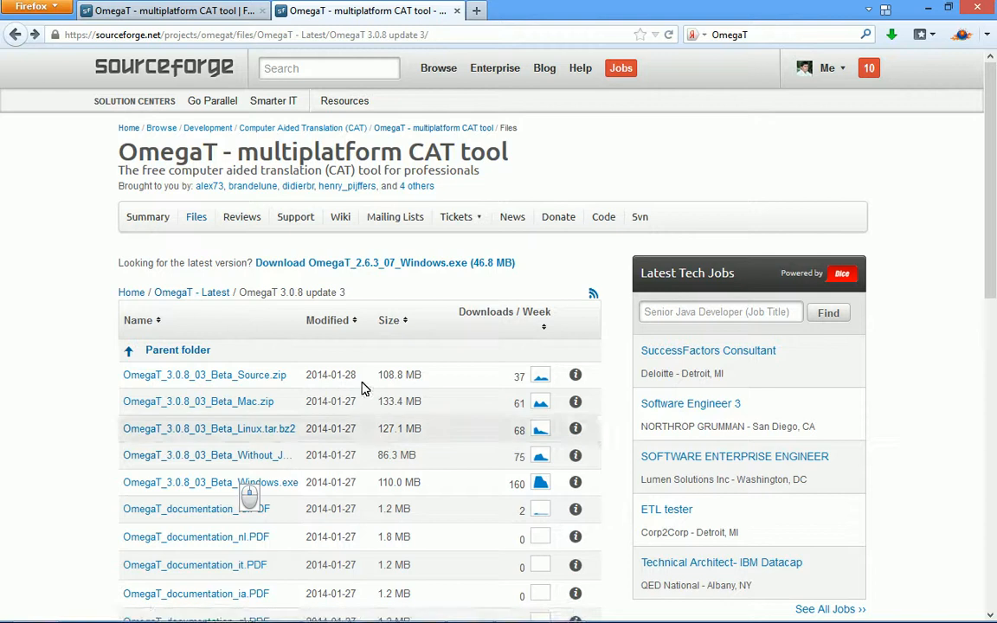